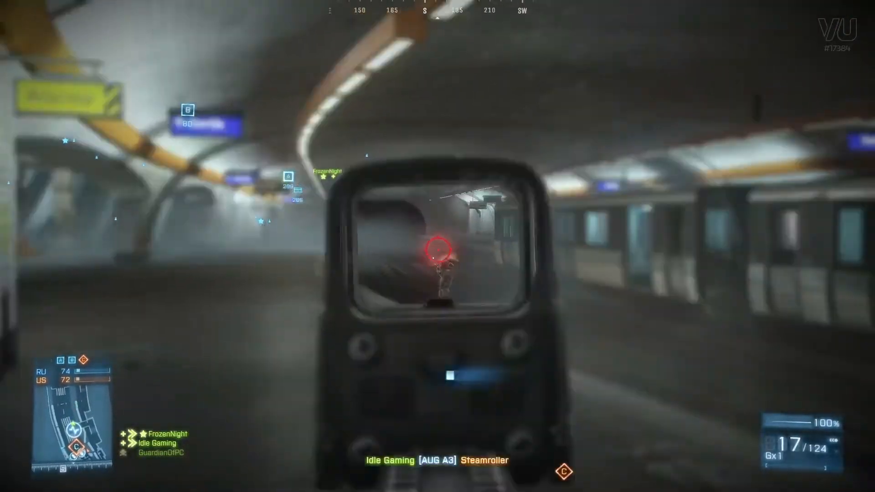
Bring the browser forward and scroll through the VU Community Forums page.
click(437, 246)
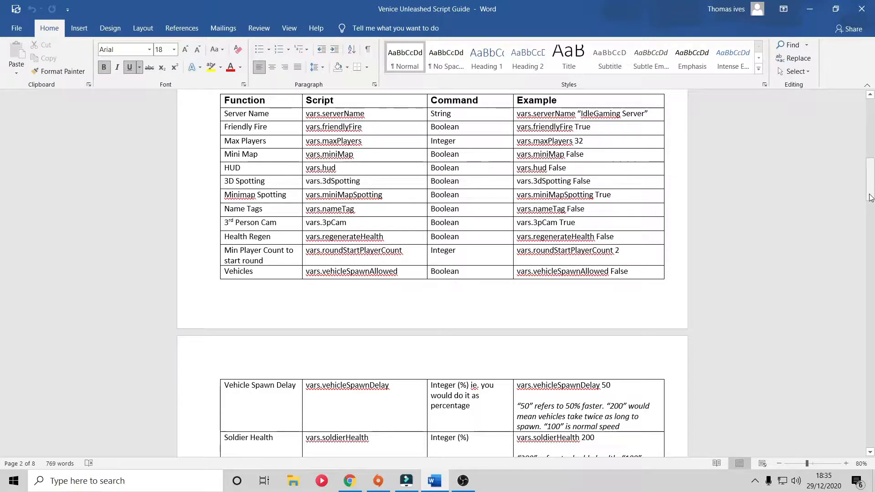
click(463, 481)
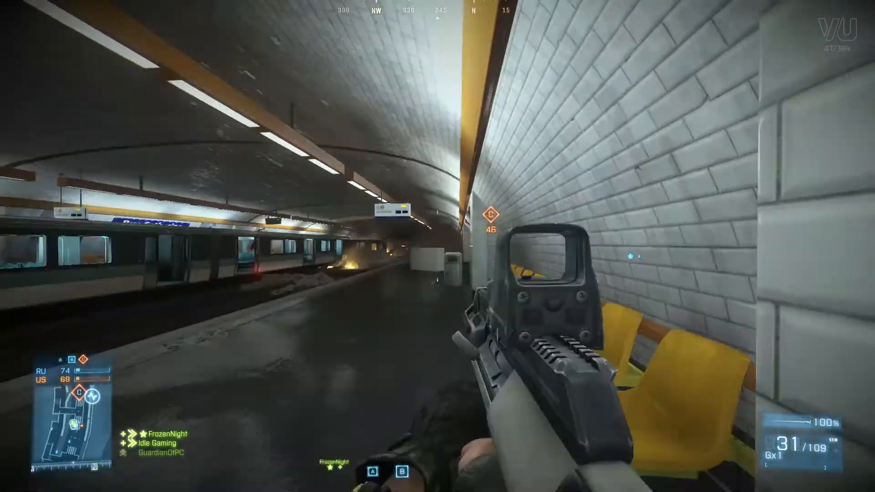
mouse_move(438, 246)
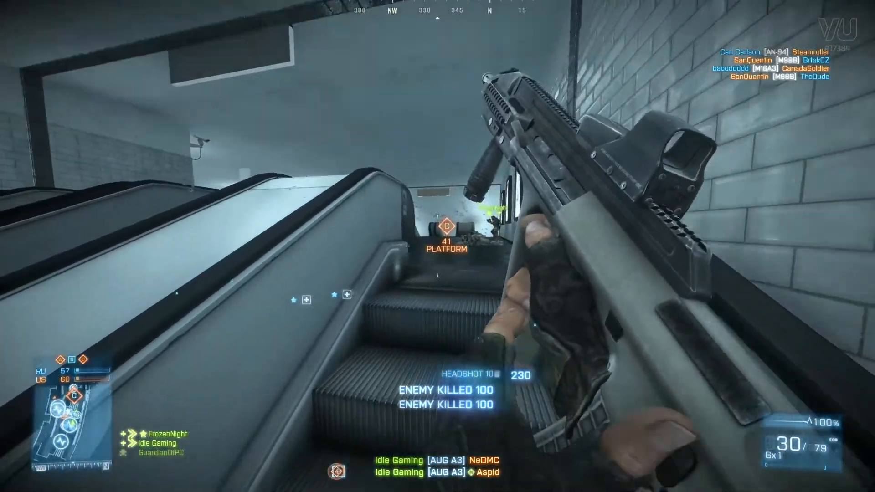
click(438, 246)
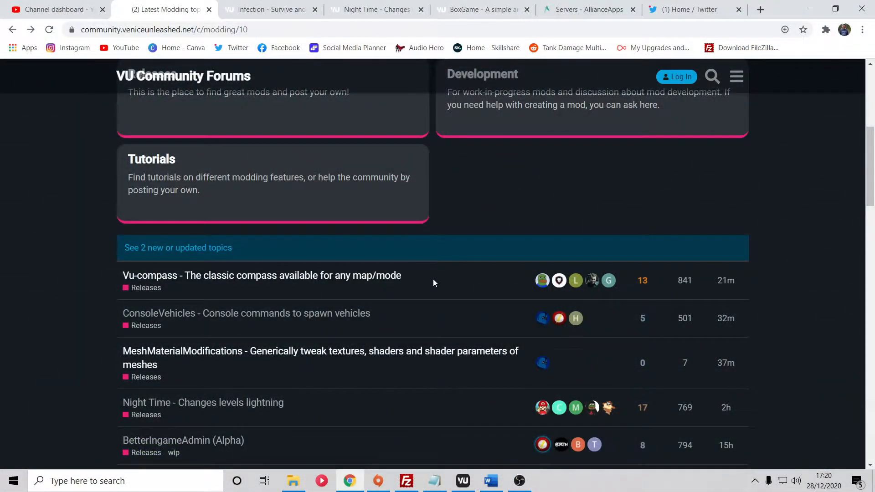
mouse_move(459, 277)
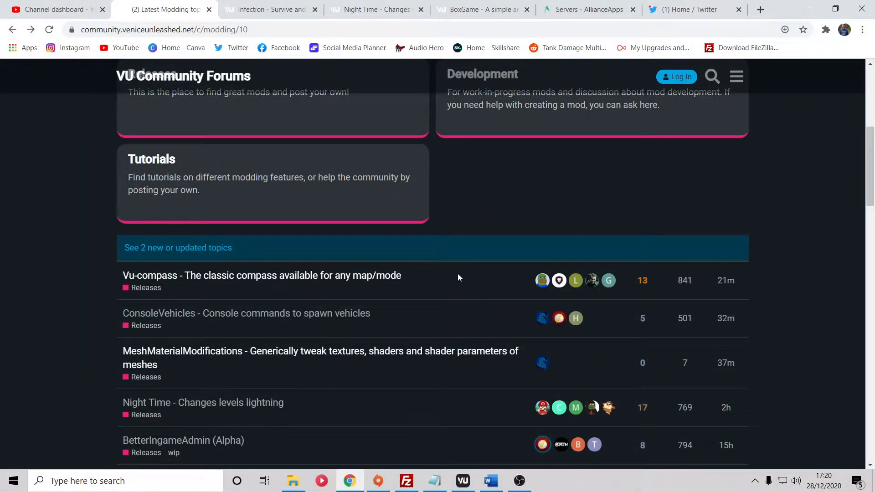
scroll(up, 3)
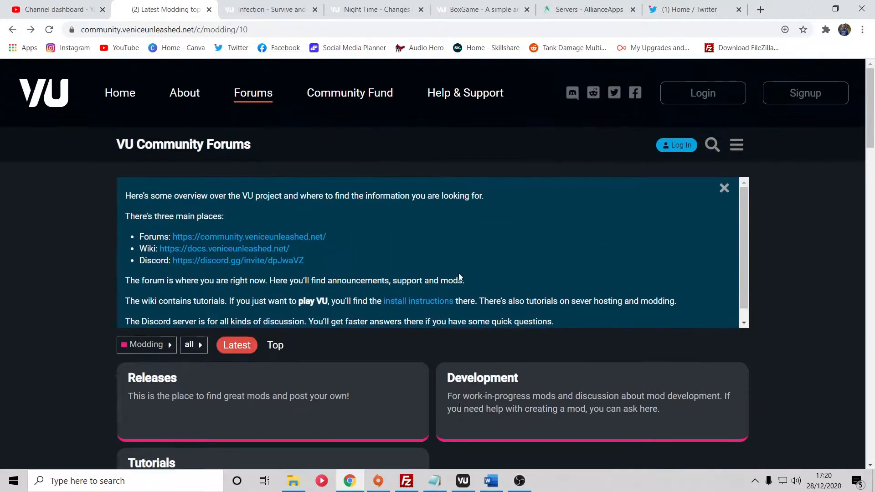
mouse_move(452, 264)
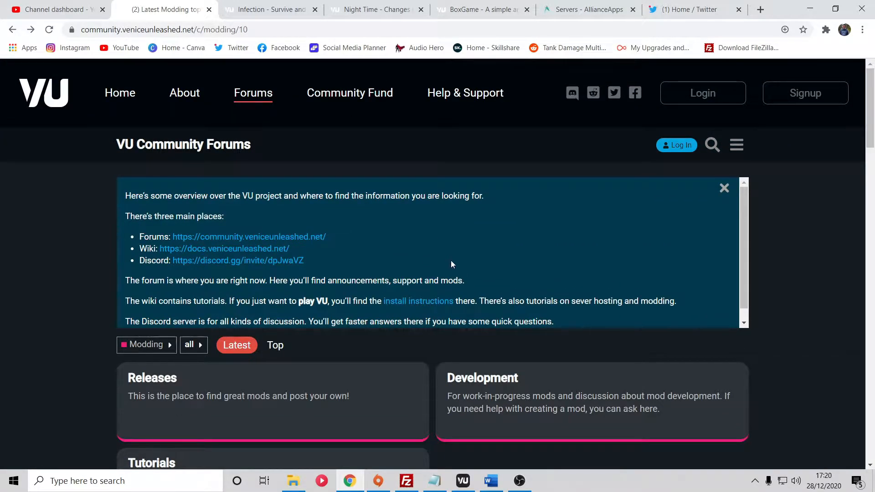
scroll(down, 3)
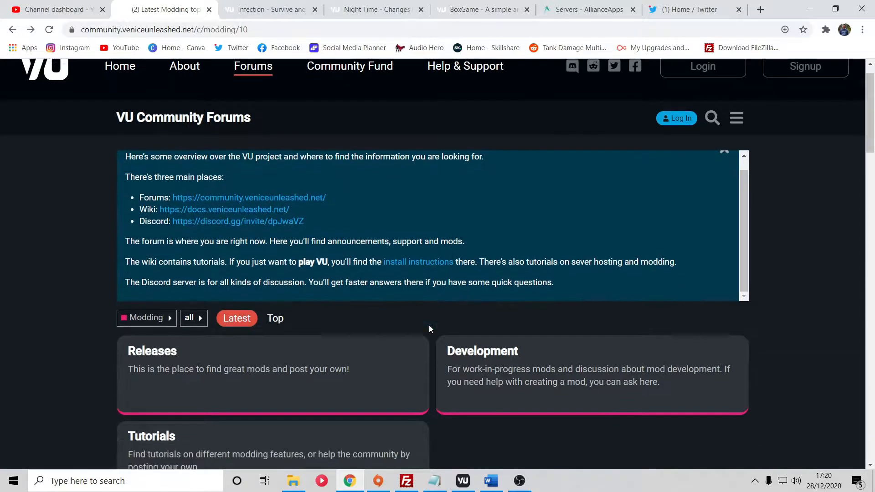
scroll(down, 3)
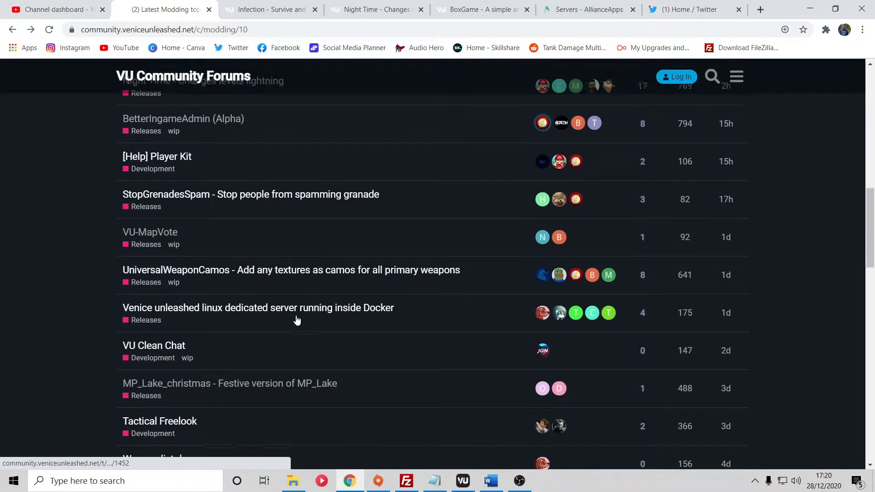
scroll(up, 3)
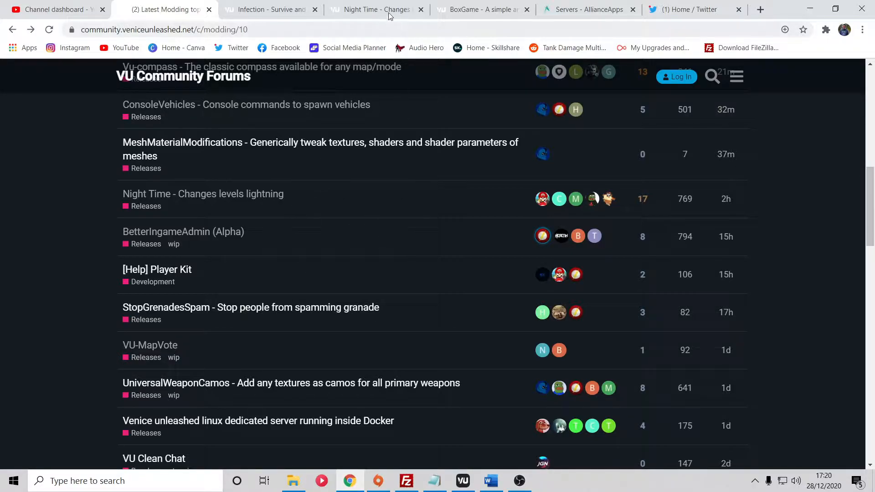
Scroll the Night Time topic to Download and open rierei/night-time in a new tab.
click(203, 194)
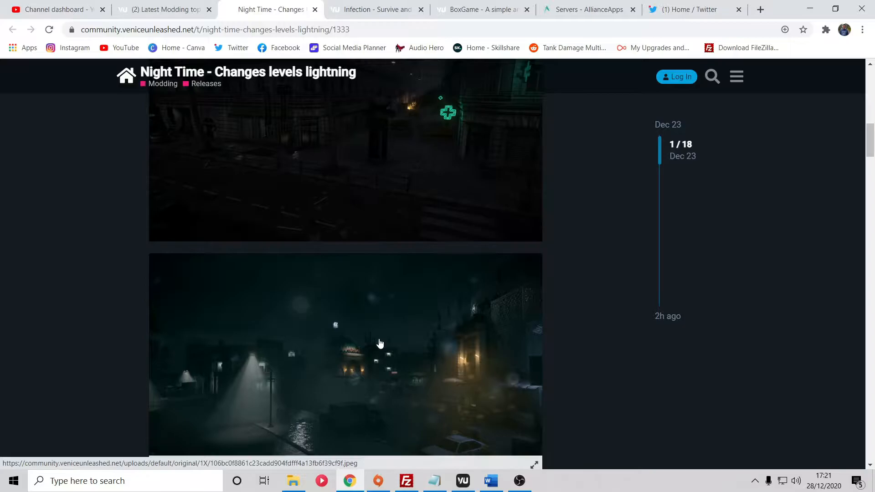
scroll(down, 3)
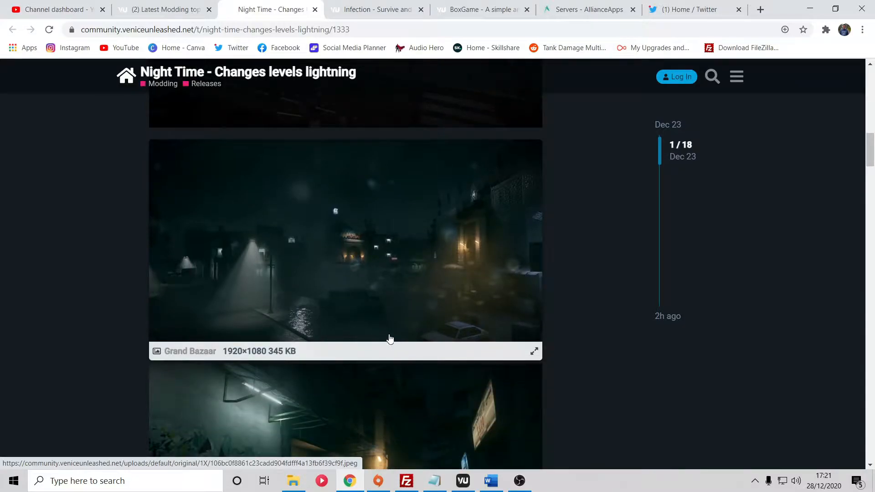
mouse_move(581, 380)
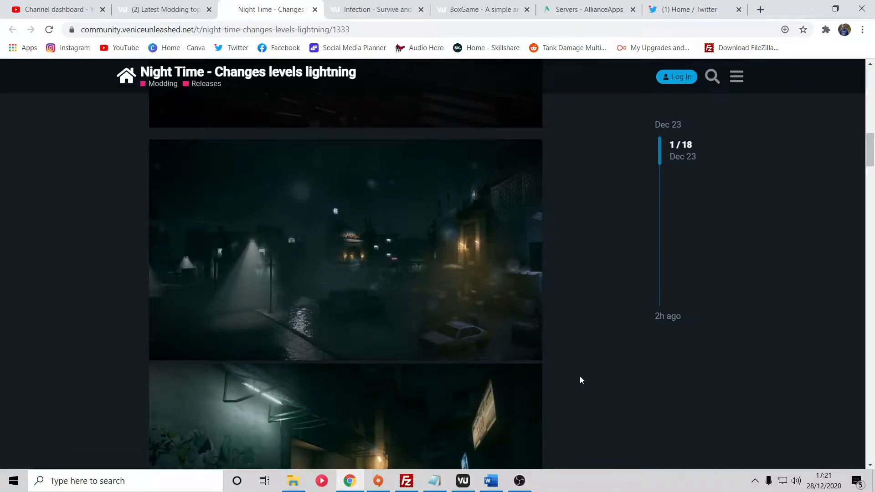
mouse_move(571, 388)
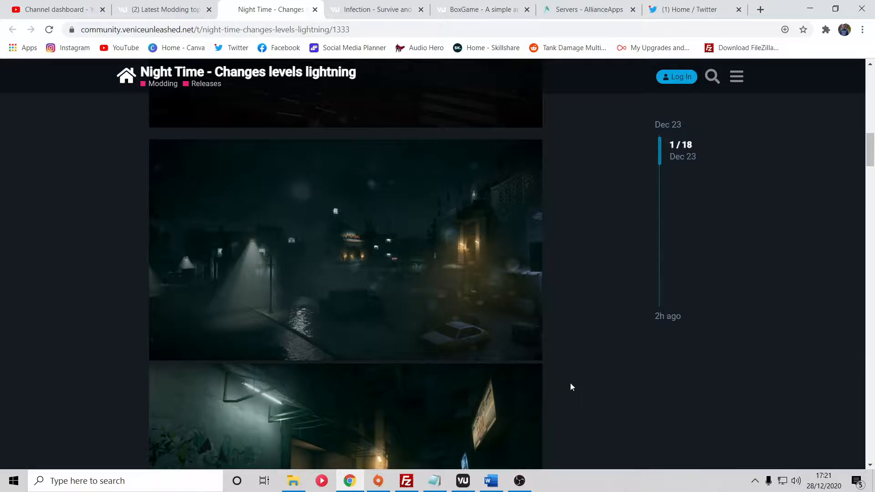
scroll(down, 3)
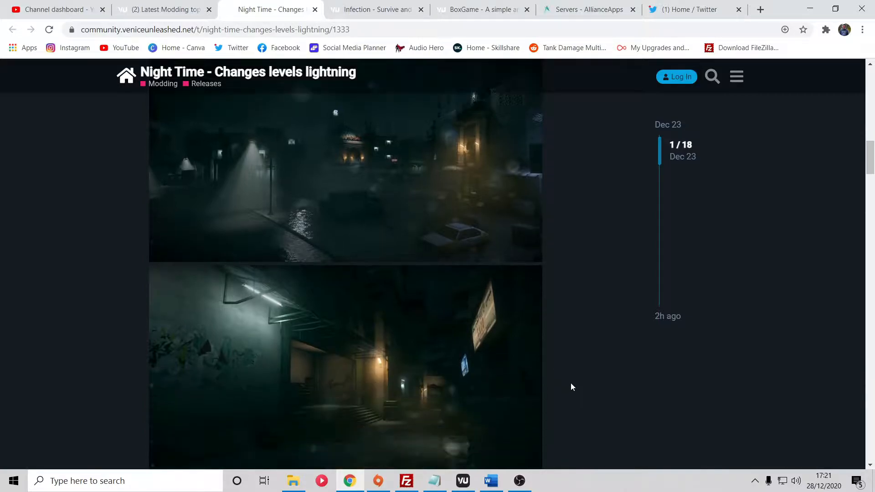
scroll(down, 3)
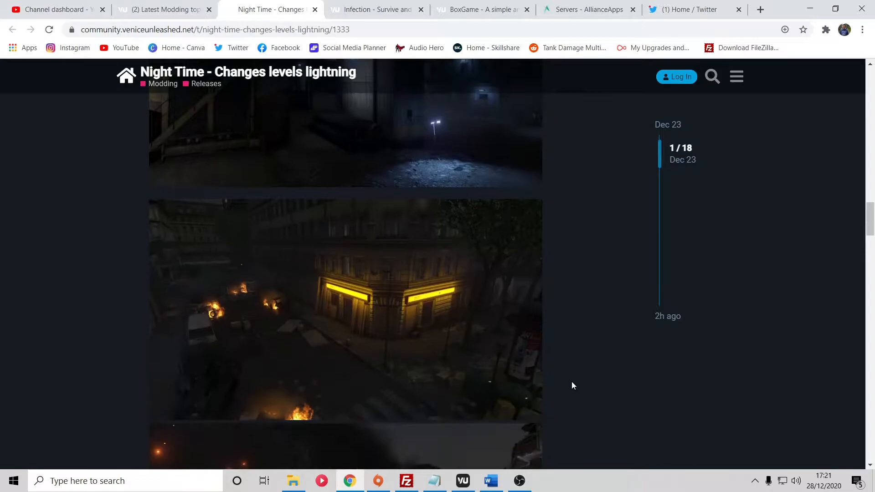
scroll(down, 3)
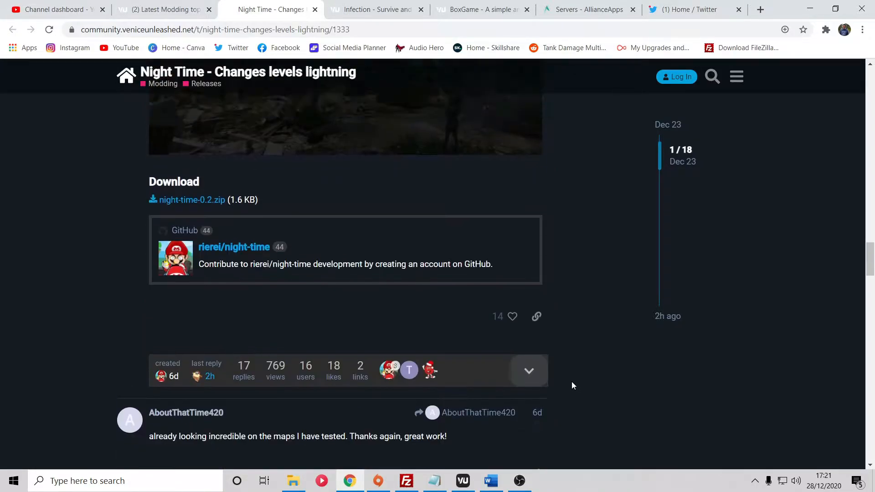
scroll(up, 3)
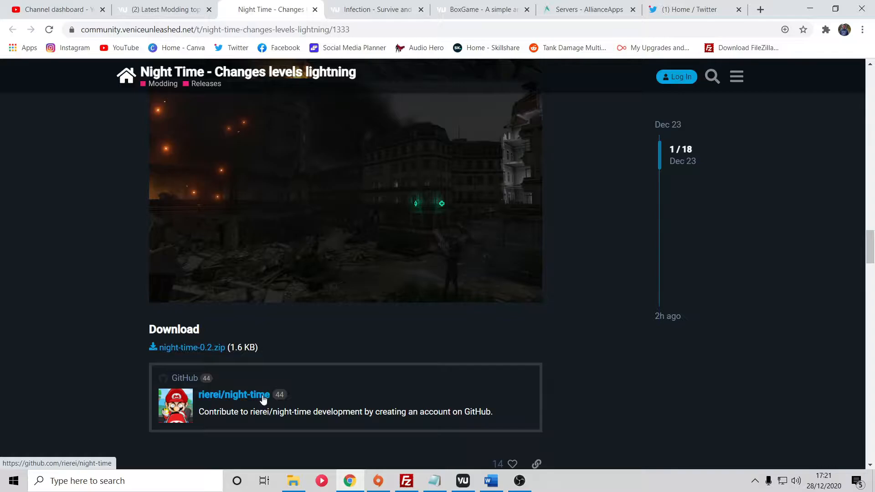
click(234, 395)
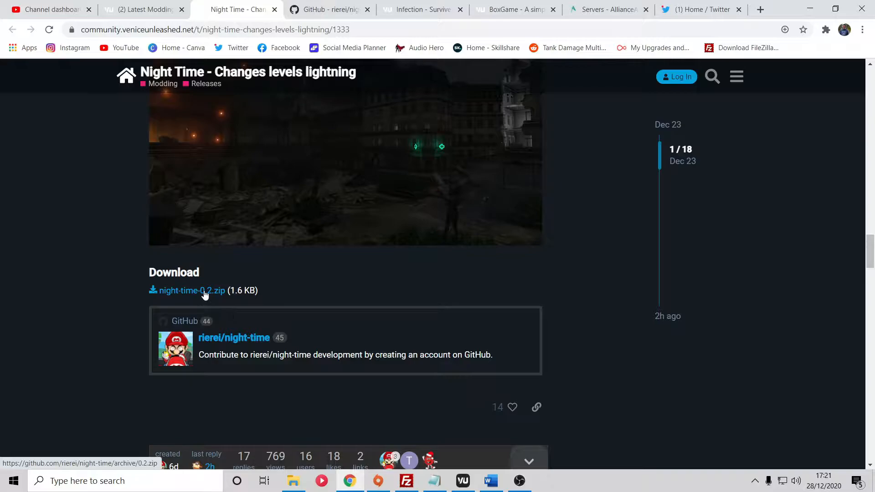
mouse_move(273, 346)
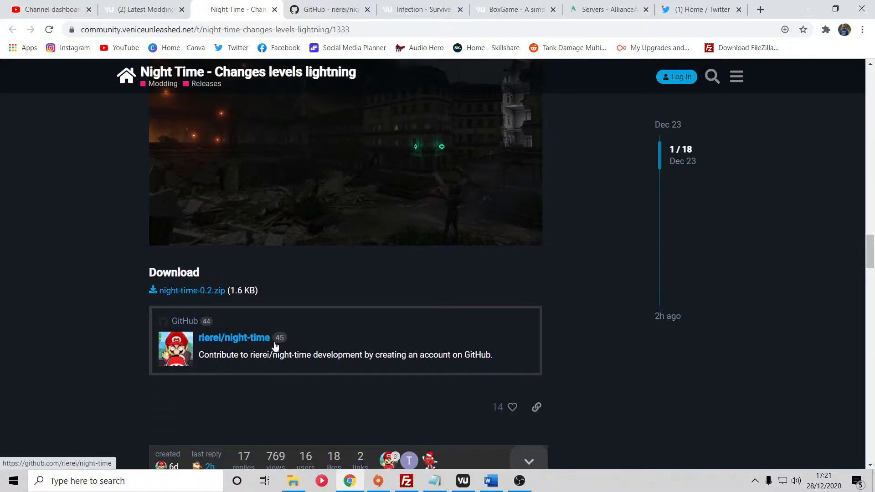
mouse_move(279, 338)
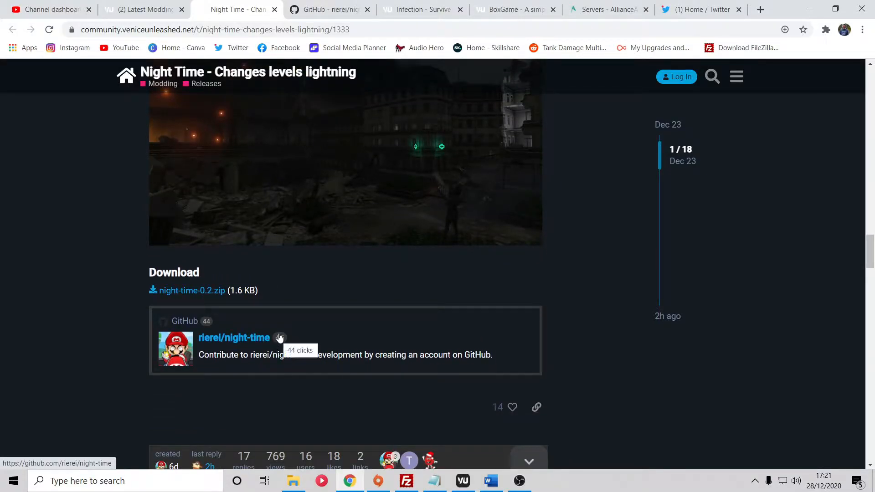
Download the rierei/night-time repository's master branch as a ZIP archive.
click(329, 10)
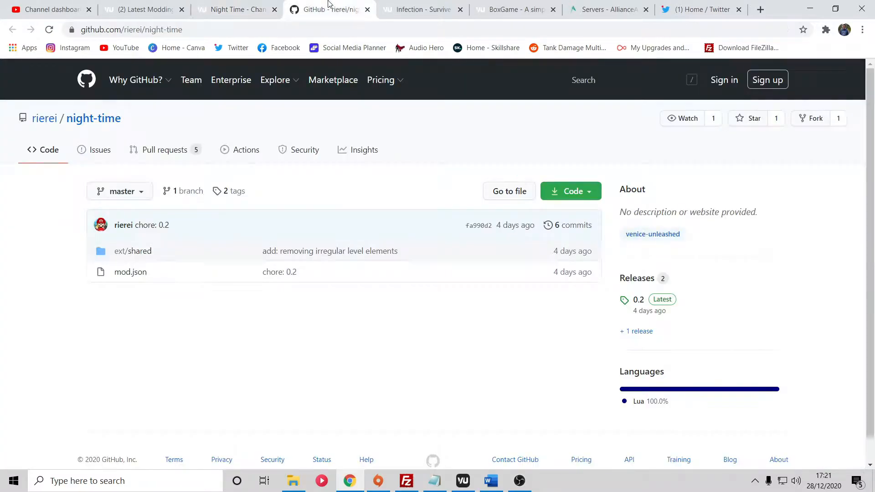
mouse_move(381, 206)
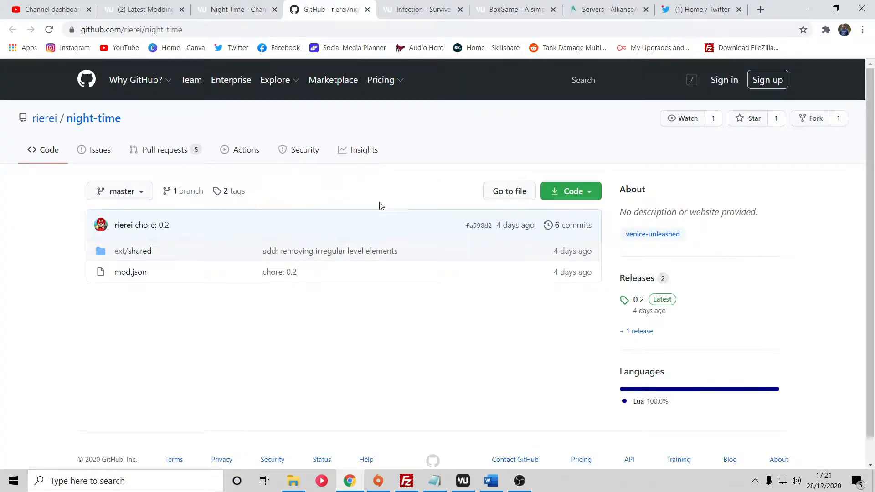
mouse_move(360, 299)
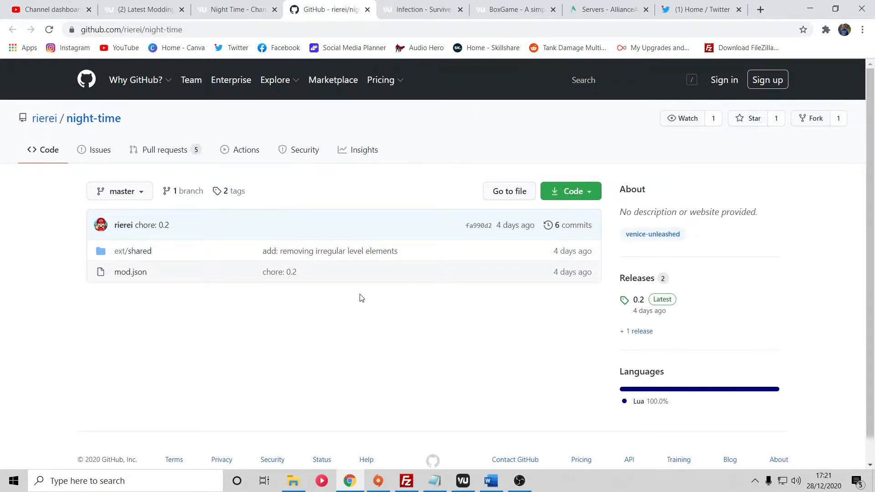
mouse_move(338, 264)
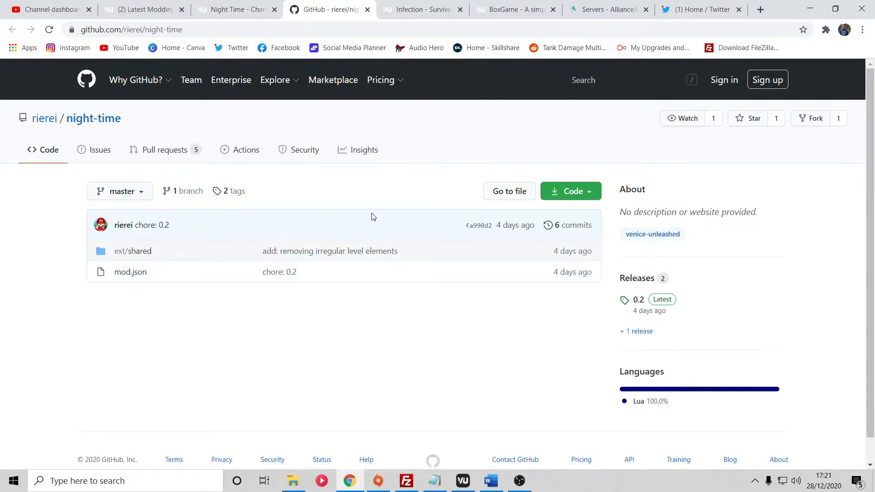
mouse_move(524, 203)
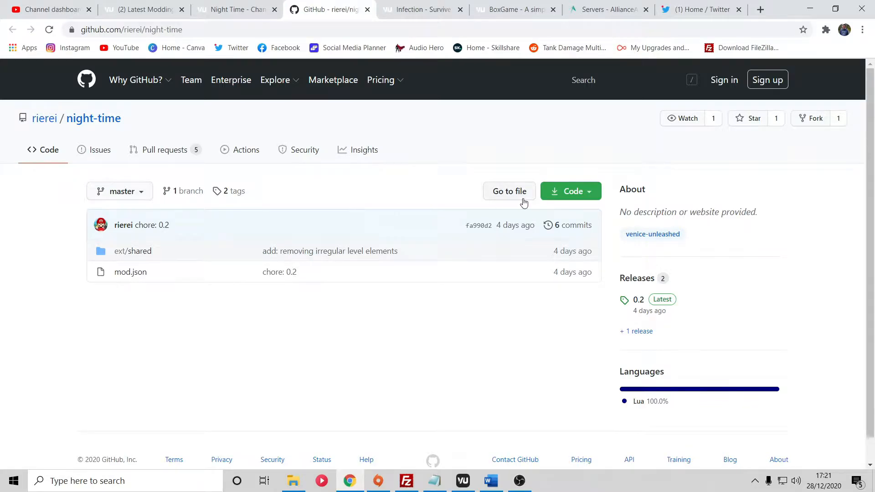
click(567, 191)
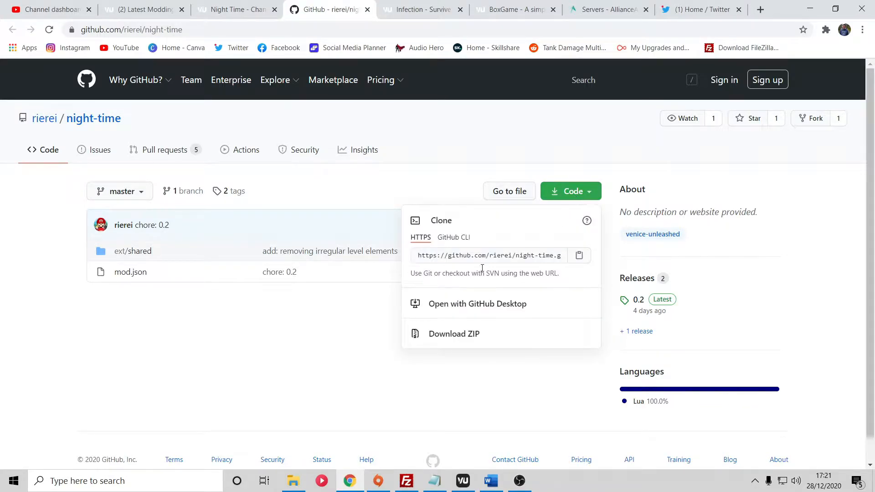
mouse_move(455, 334)
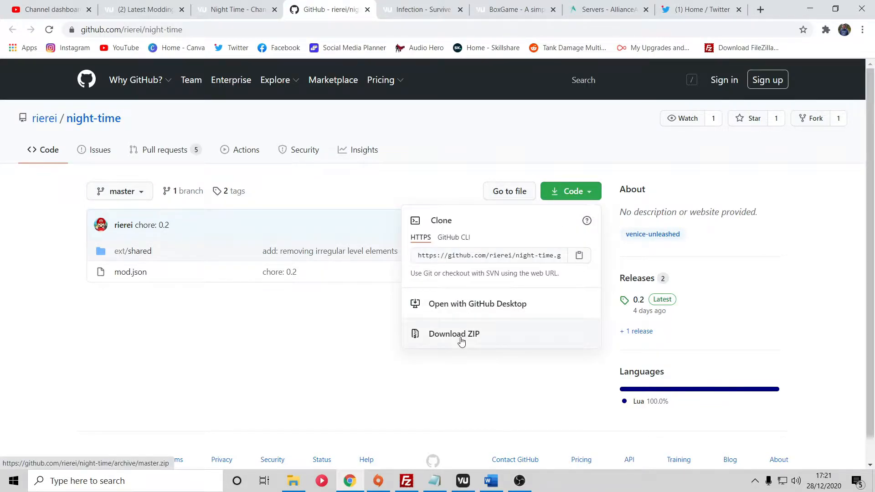
click(454, 334)
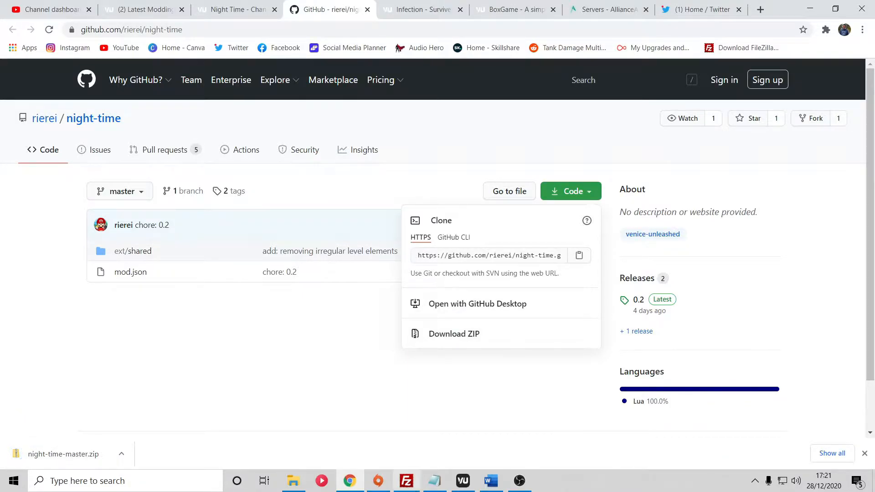
mouse_move(406, 480)
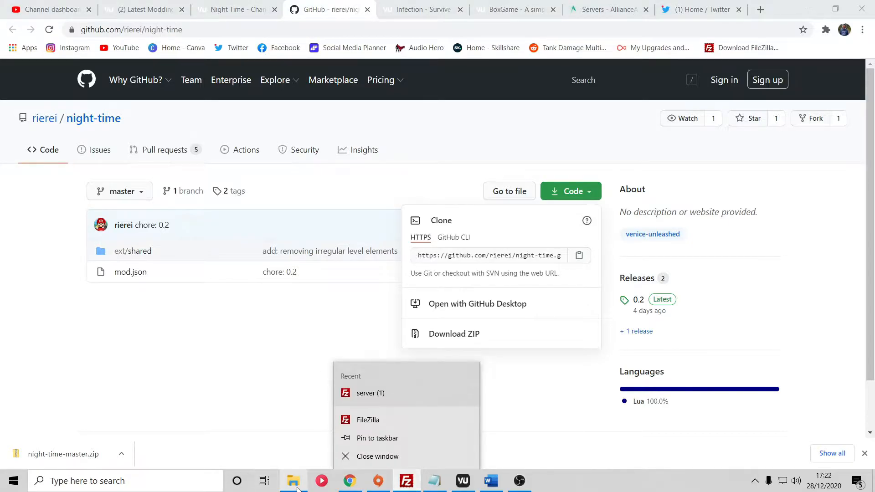
Extract night-time-master.zip into a night-time-master folder in Downloads and close Explorer.
click(293, 480)
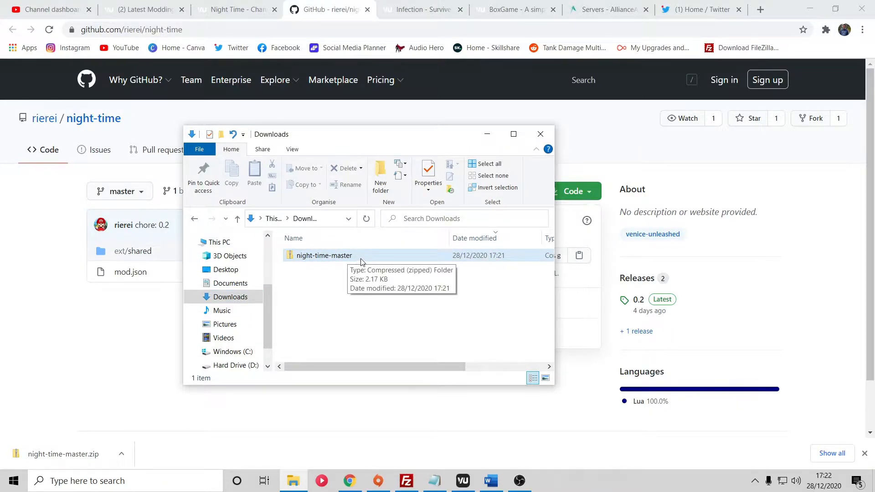
mouse_move(323, 256)
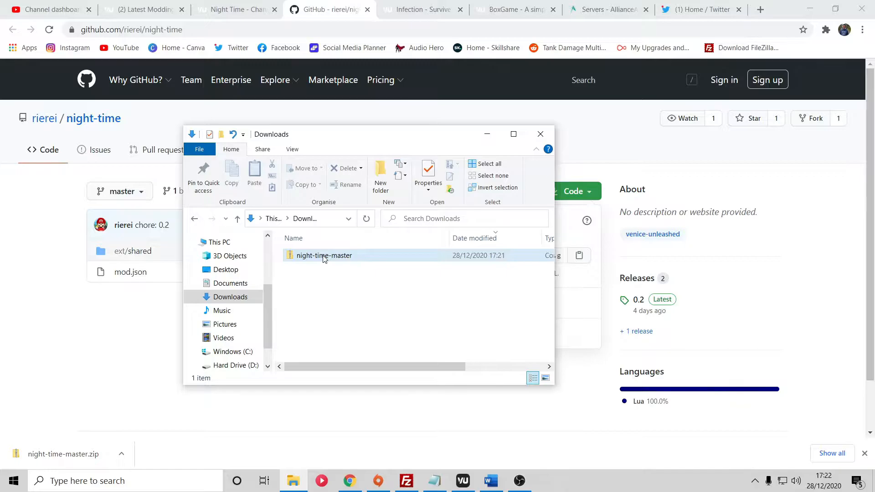
click(323, 256)
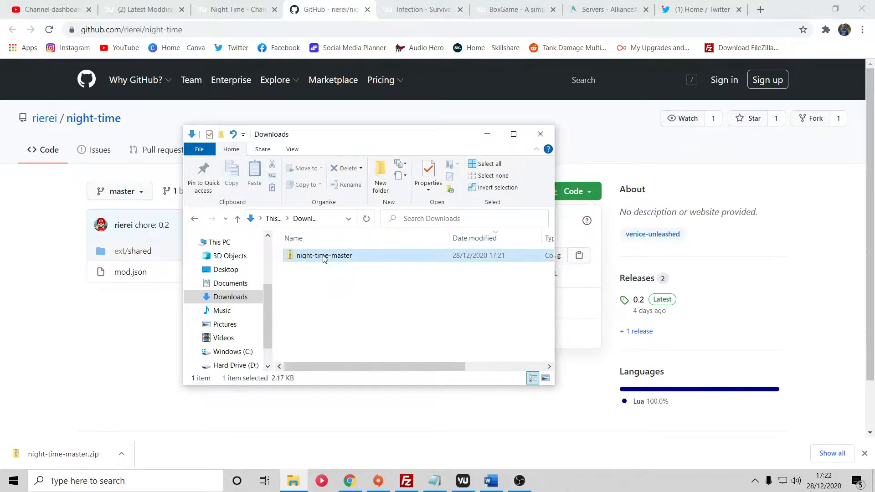
right_click(324, 255)
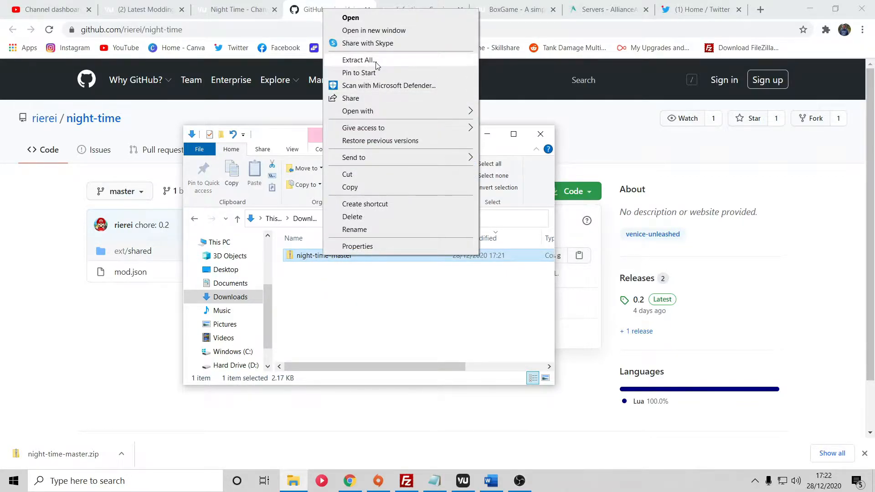
click(358, 60)
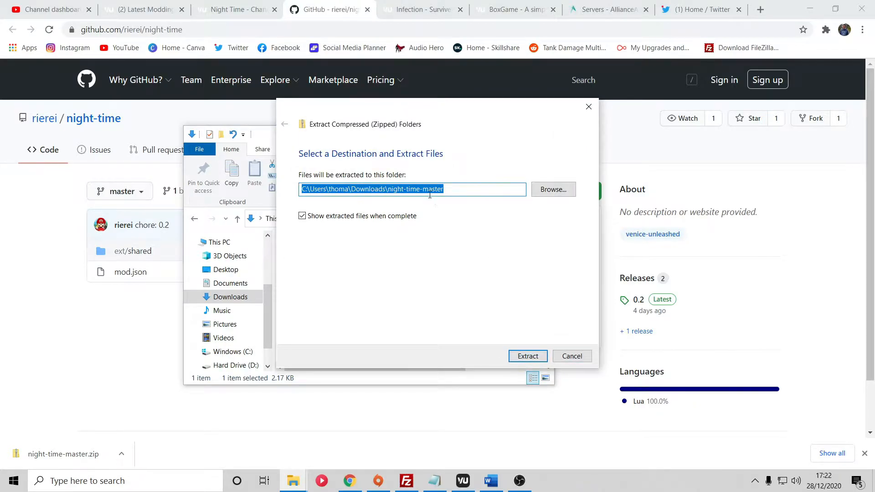
click(527, 356)
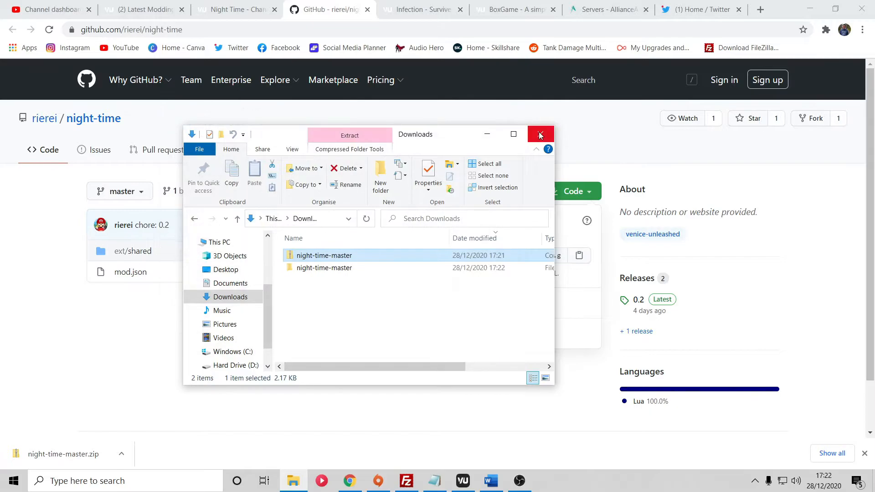
click(540, 134)
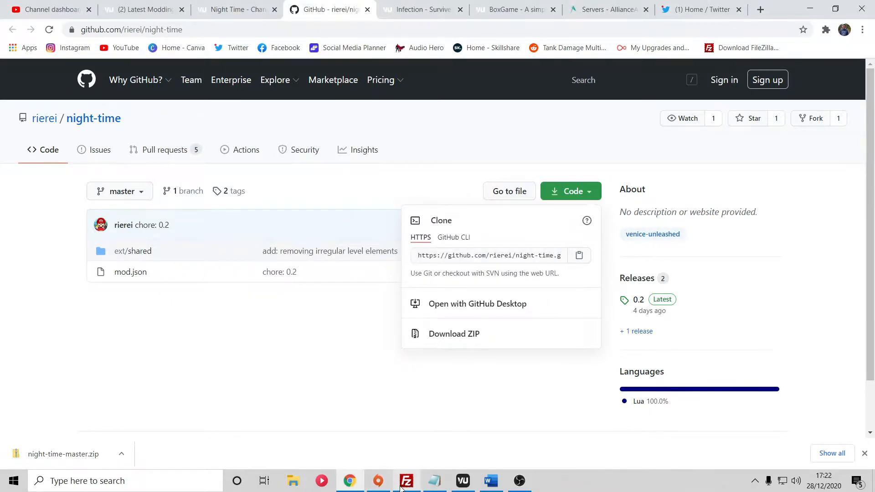
Open the server's /Admin/Mods folder in FileZilla's remote pane.
click(406, 481)
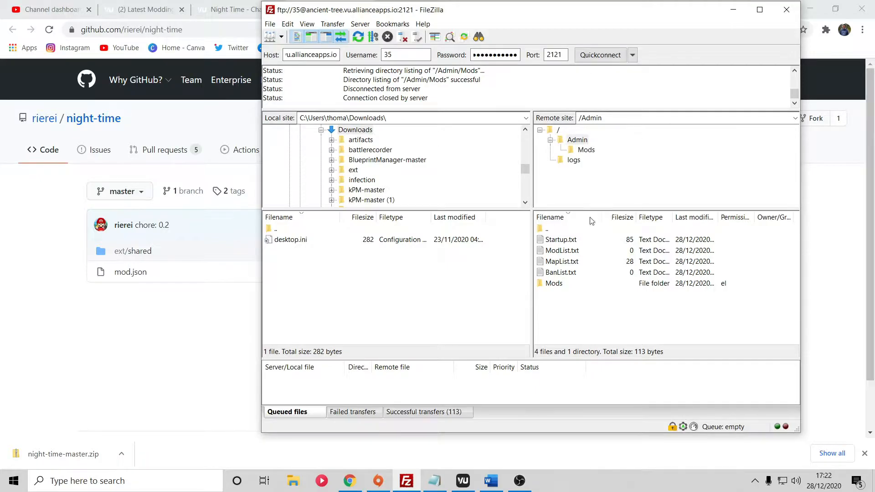
mouse_move(555, 285)
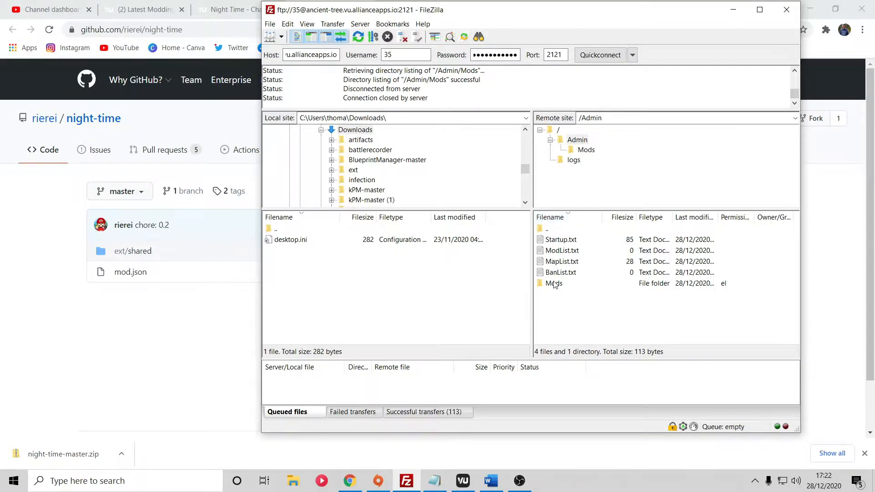
mouse_move(562, 296)
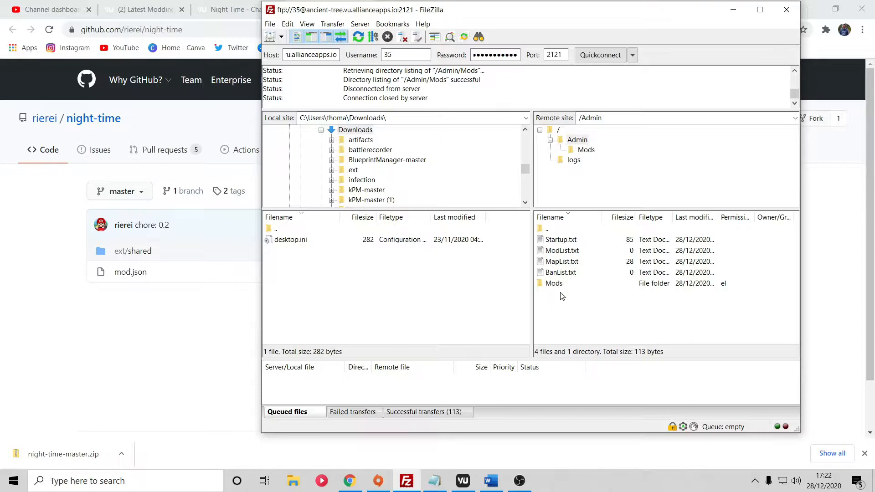
click(555, 283)
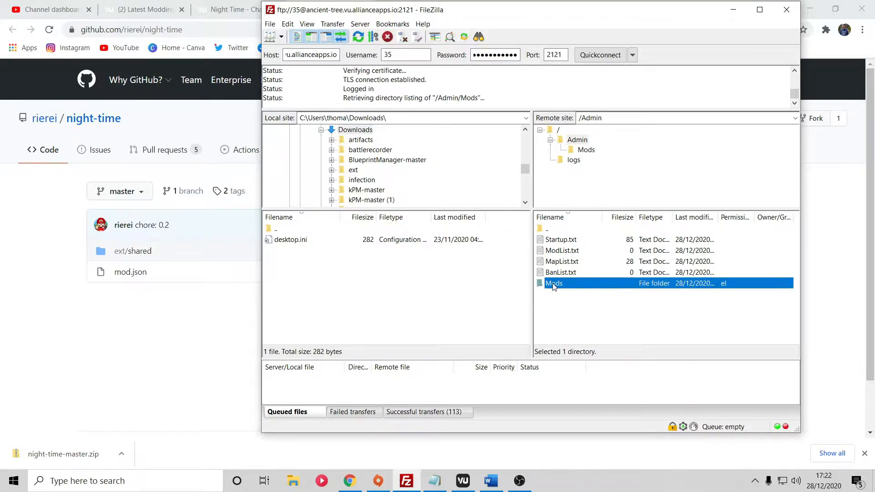
double_click(555, 283)
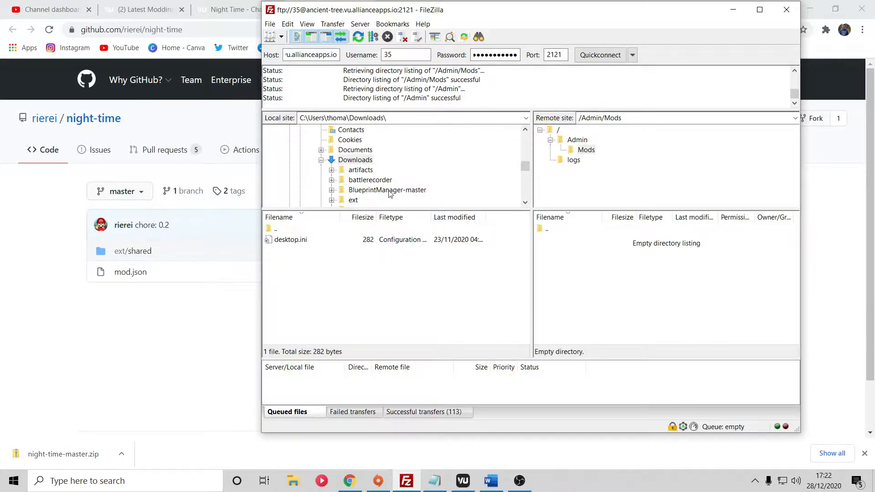
Upload night-time-master into Mods and verify it contains mod.json and ext.
click(356, 160)
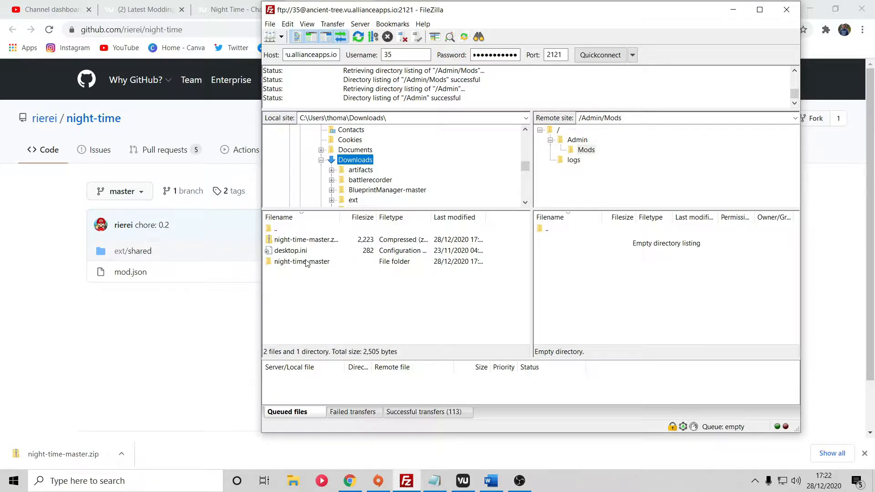
click(305, 239)
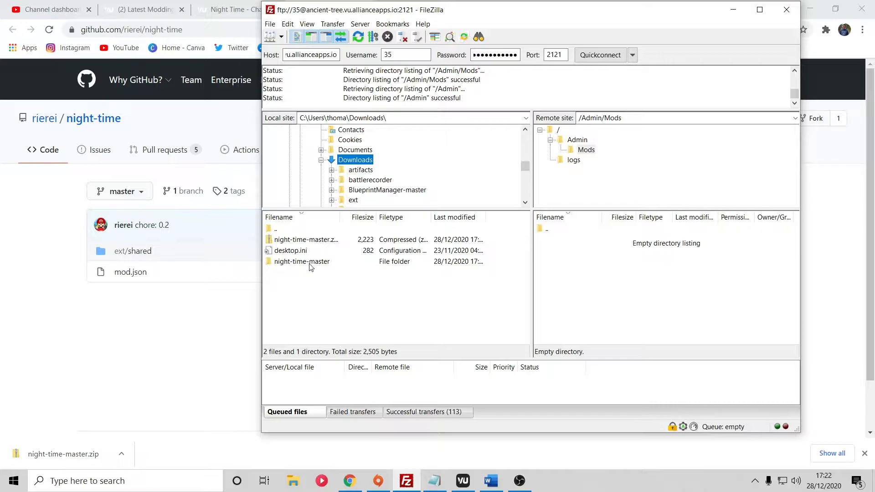
double_click(302, 262)
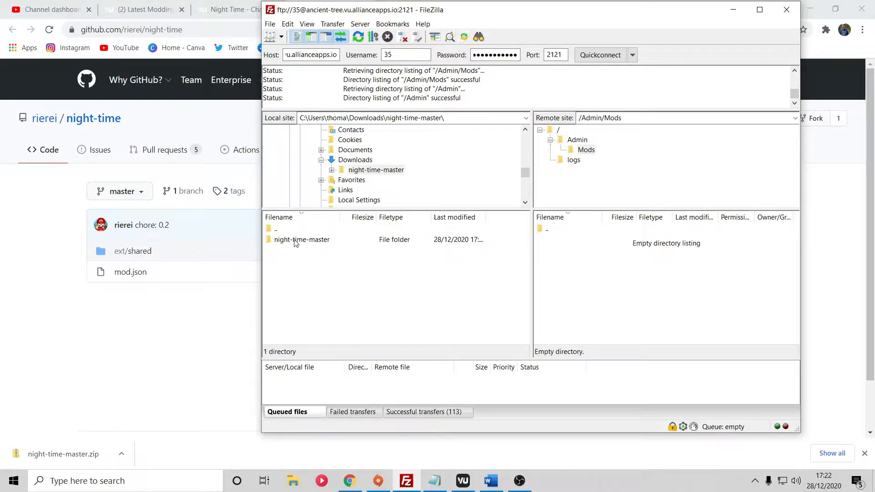
mouse_move(304, 246)
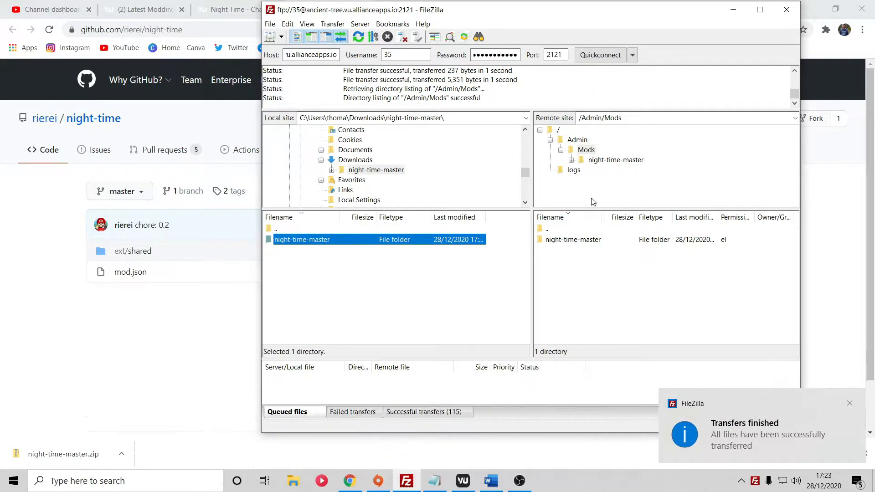
mouse_move(618, 162)
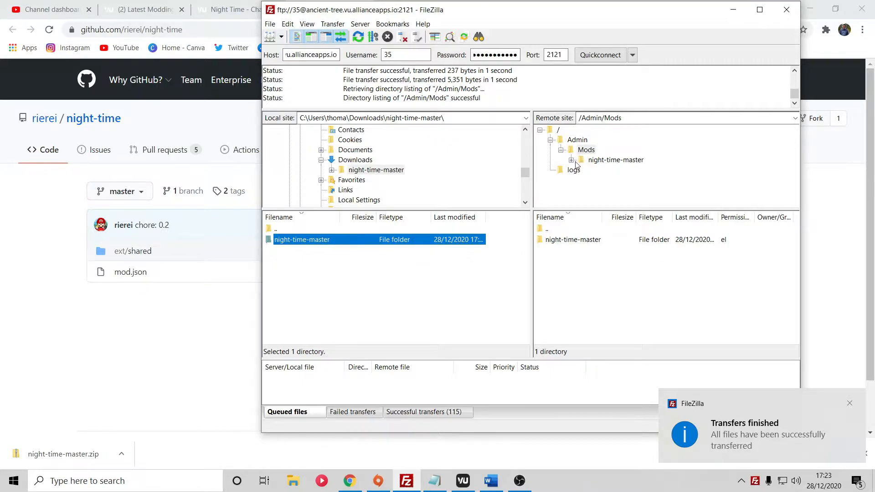
click(578, 140)
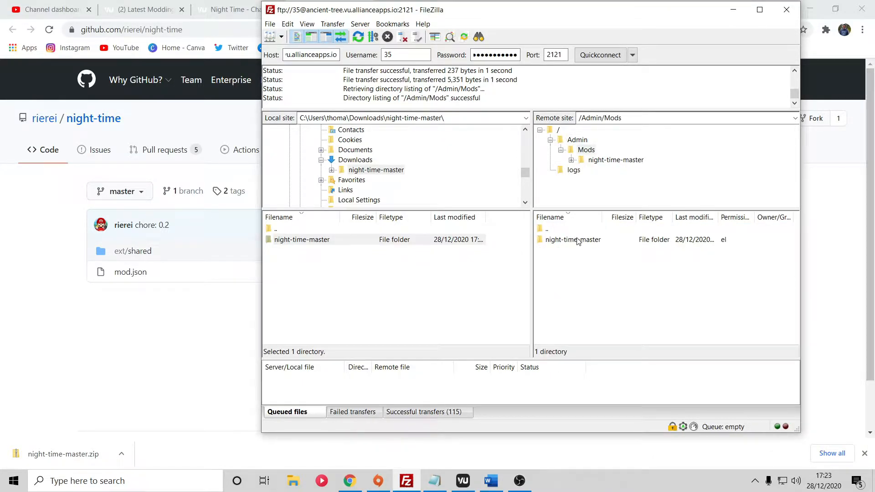
double_click(574, 240)
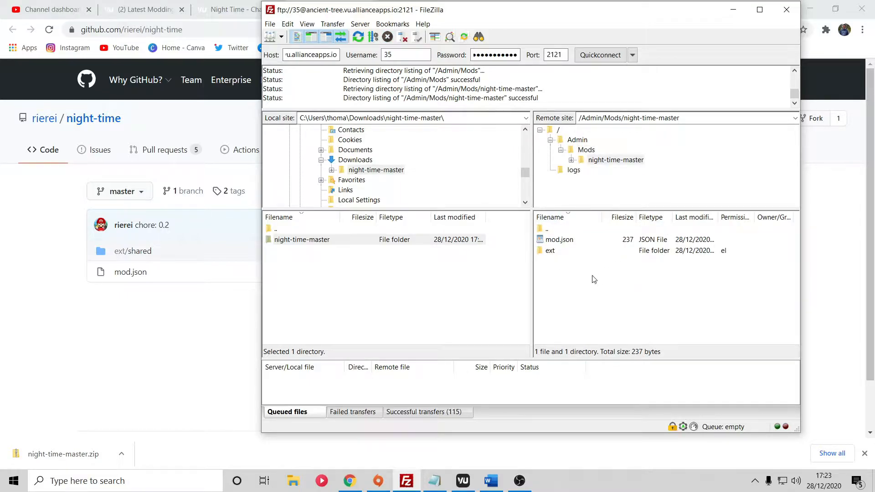
mouse_move(562, 272)
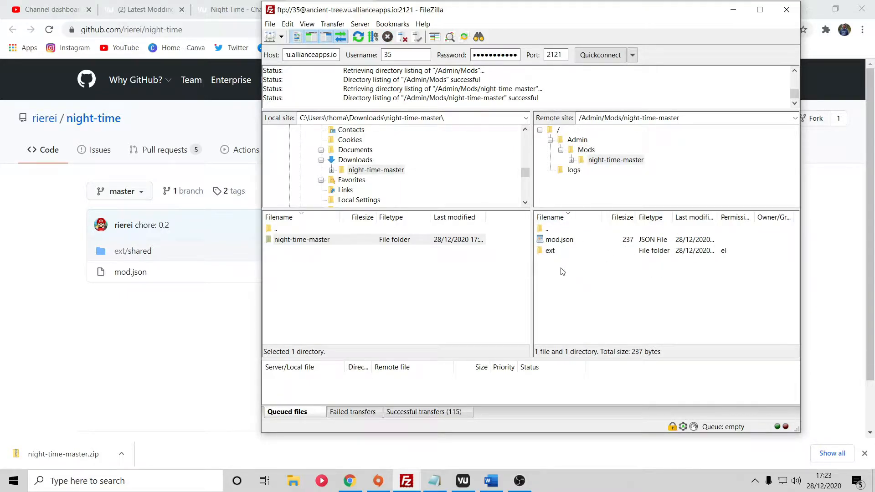
mouse_move(551, 233)
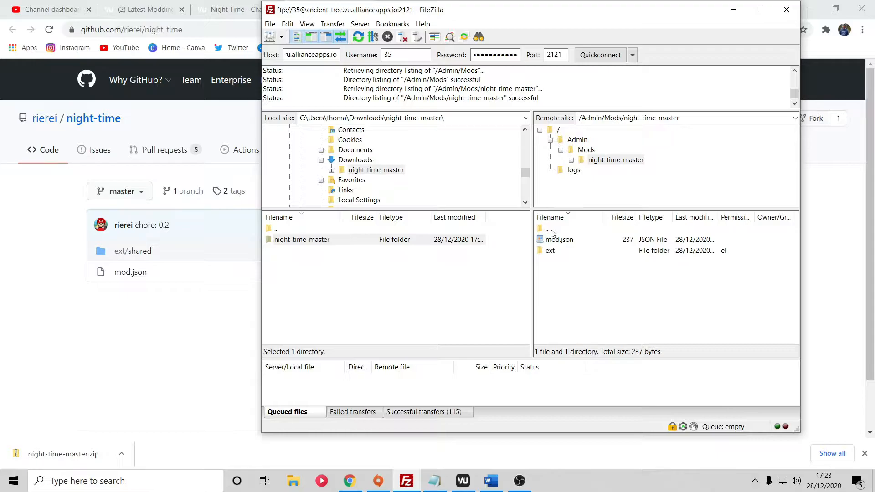
double_click(558, 229)
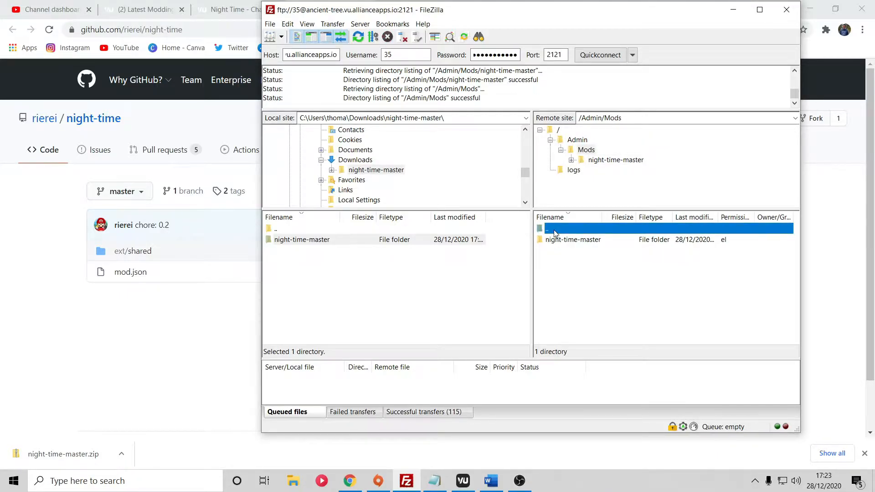
mouse_move(620, 246)
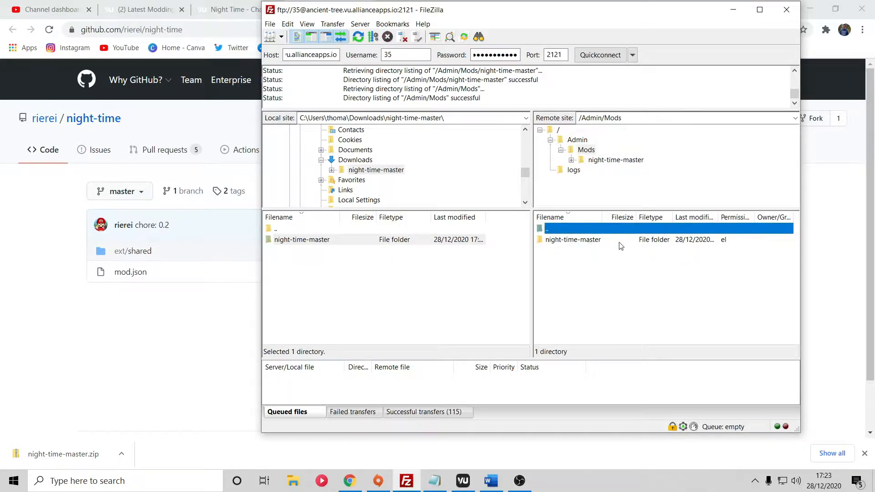
mouse_move(611, 250)
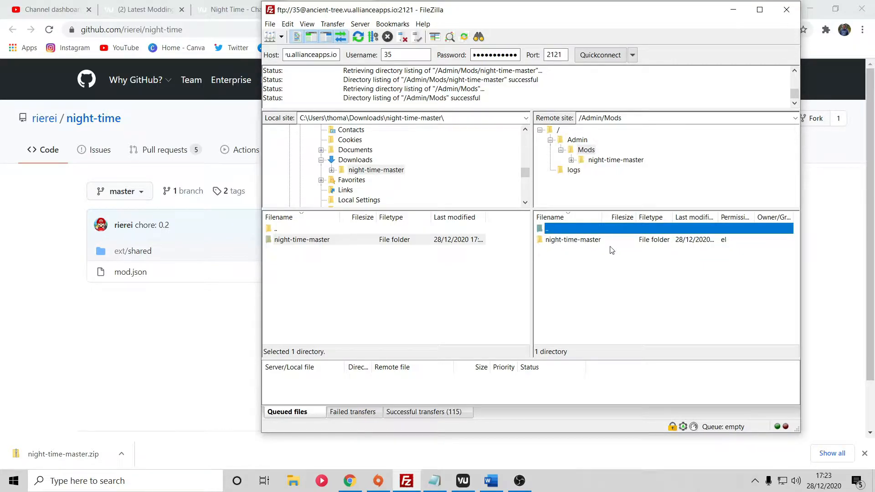
mouse_move(555, 245)
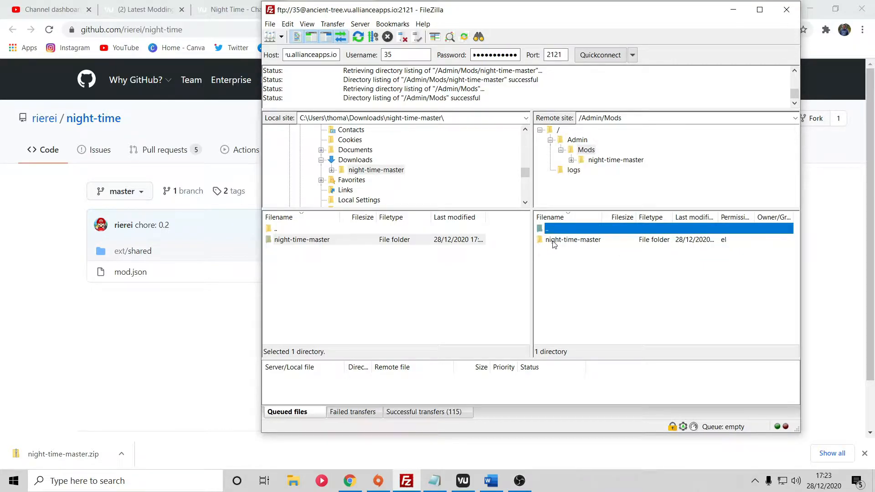
mouse_move(579, 247)
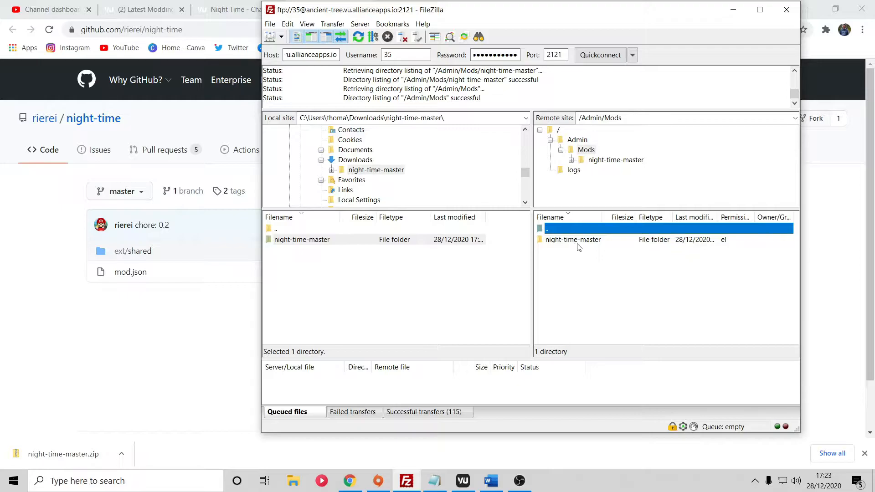
Add night-time-master to /Admin/ModList.txt and save it back to the server.
double_click(547, 229)
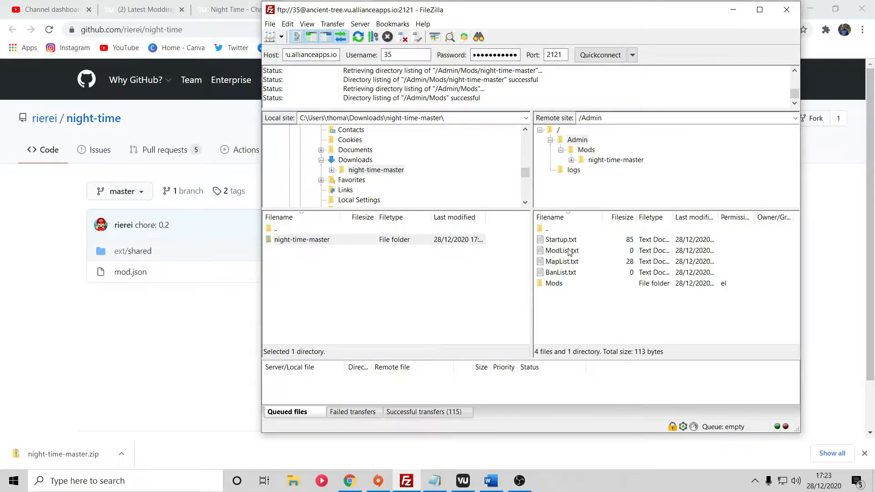
double_click(560, 251)
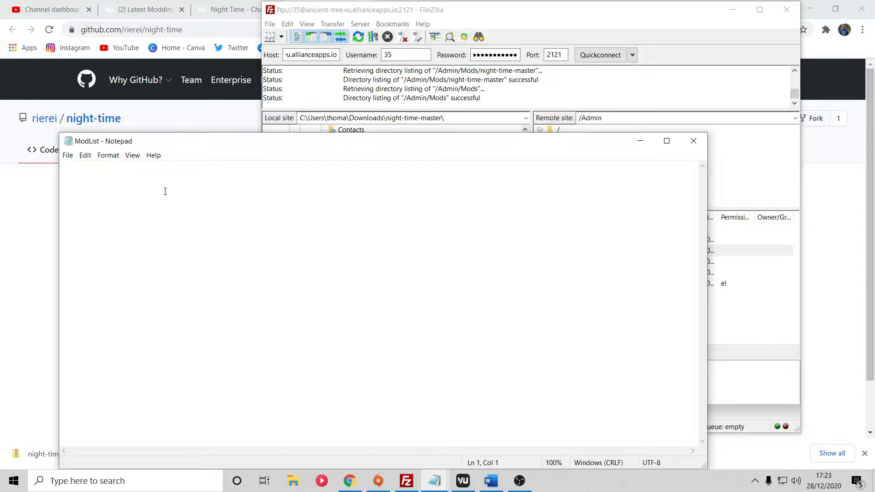
text(night)
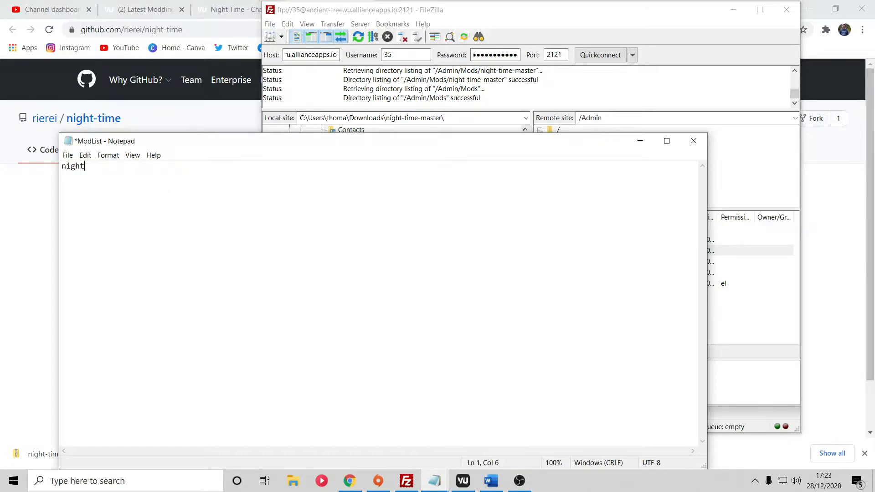
text(-time-mast)
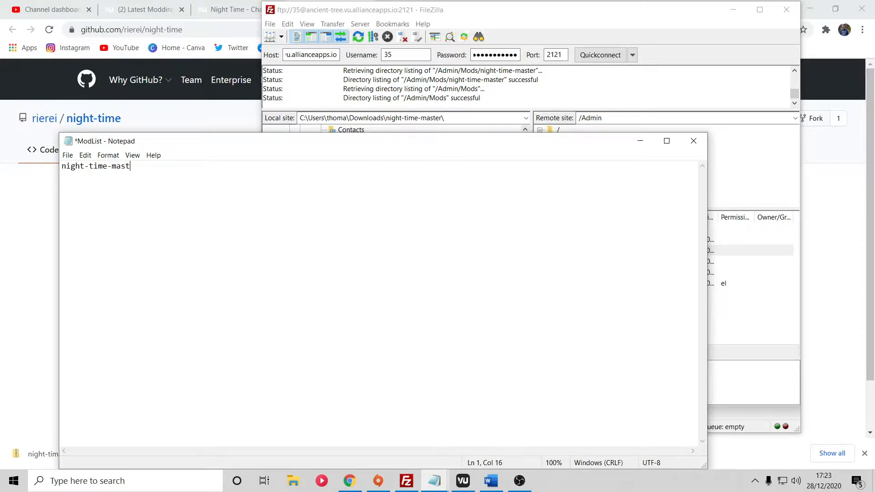
text(er)
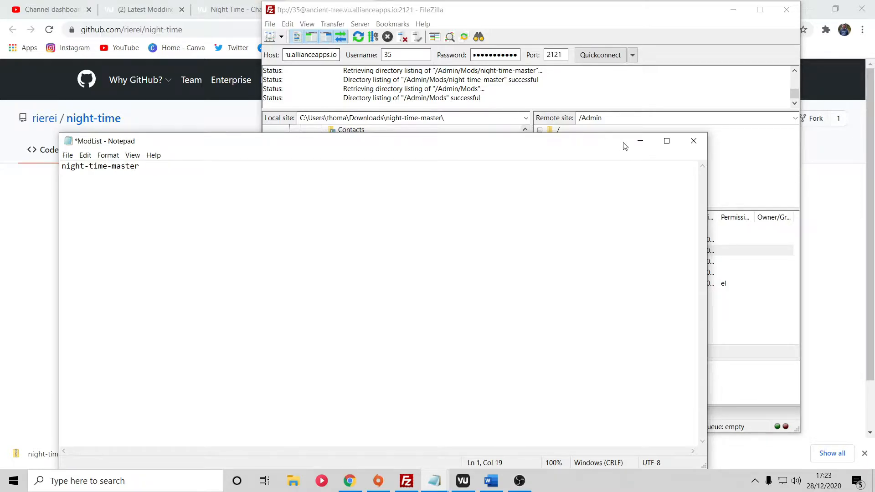
click(694, 141)
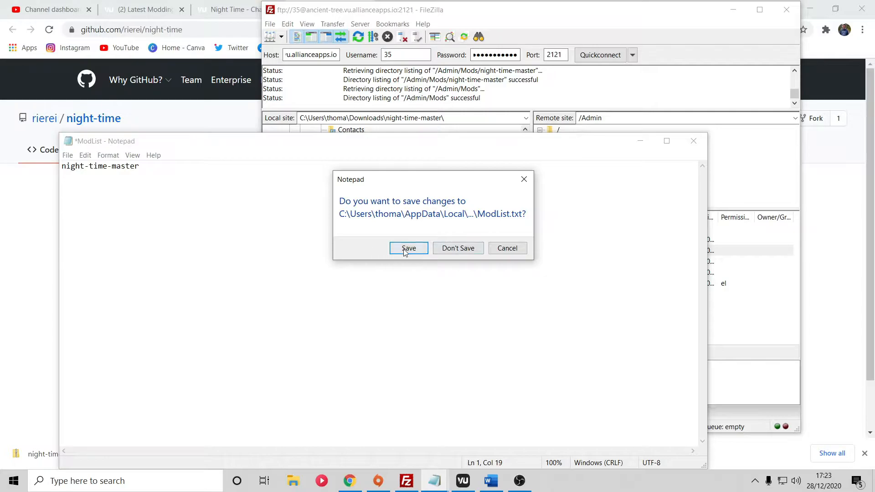
click(408, 248)
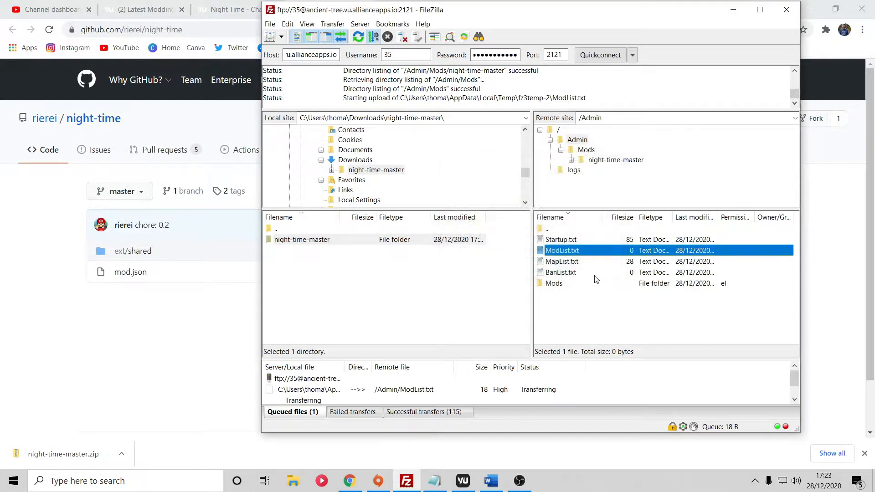
Open MapList.txt and select its XP4_Quake TeamDeathMatchC0 2 entry line.
right_click(562, 261)
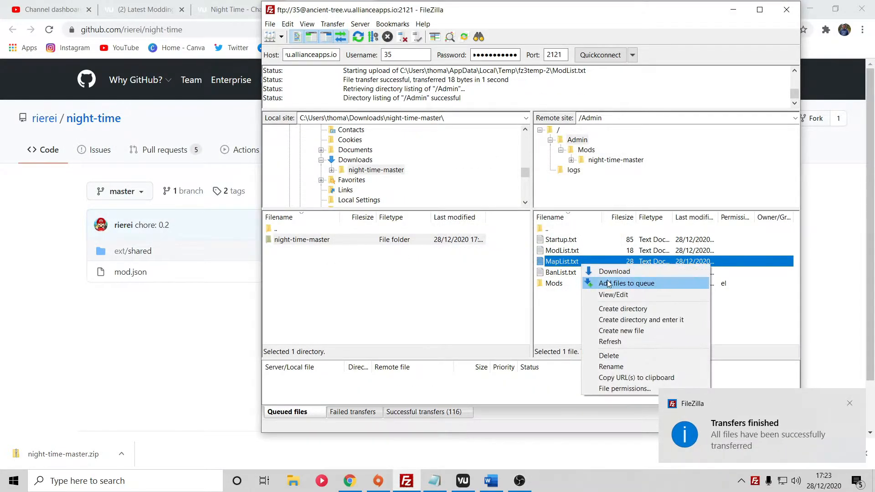
click(613, 295)
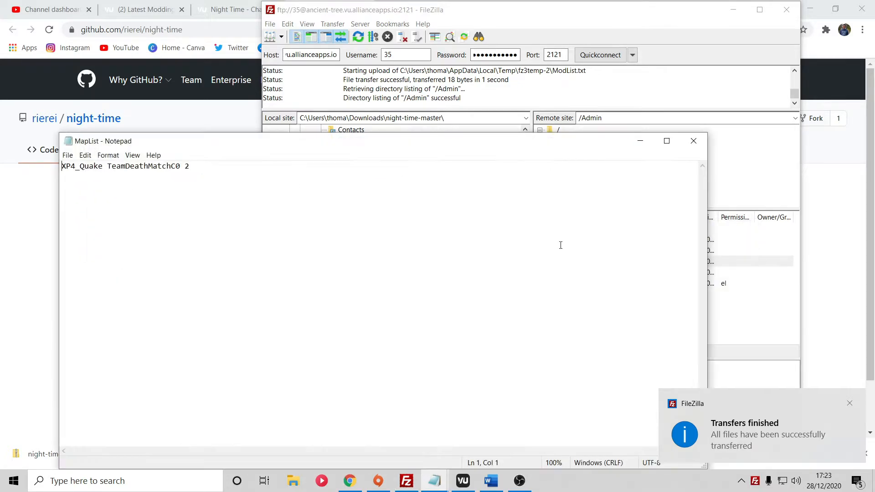
triple_click(125, 166)
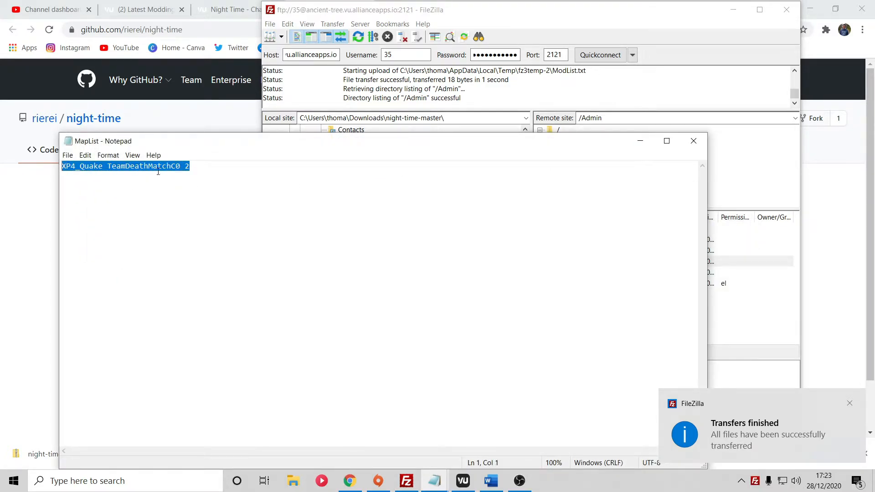
click(850, 403)
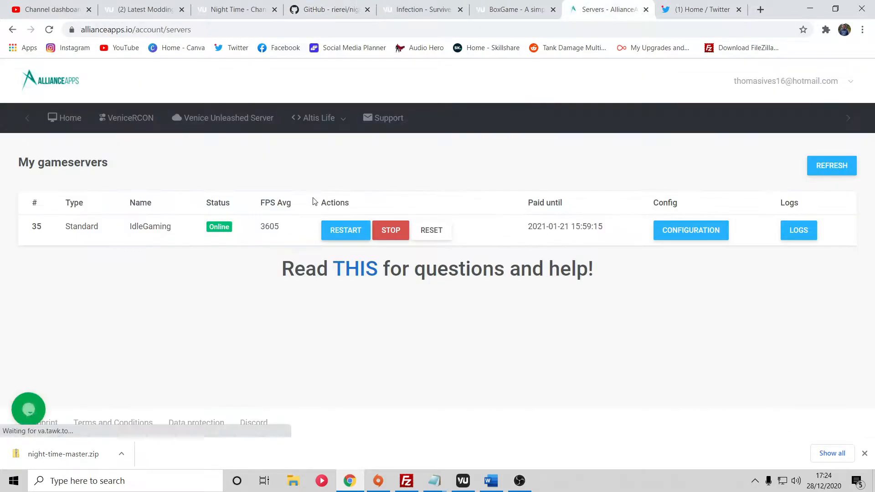
click(345, 229)
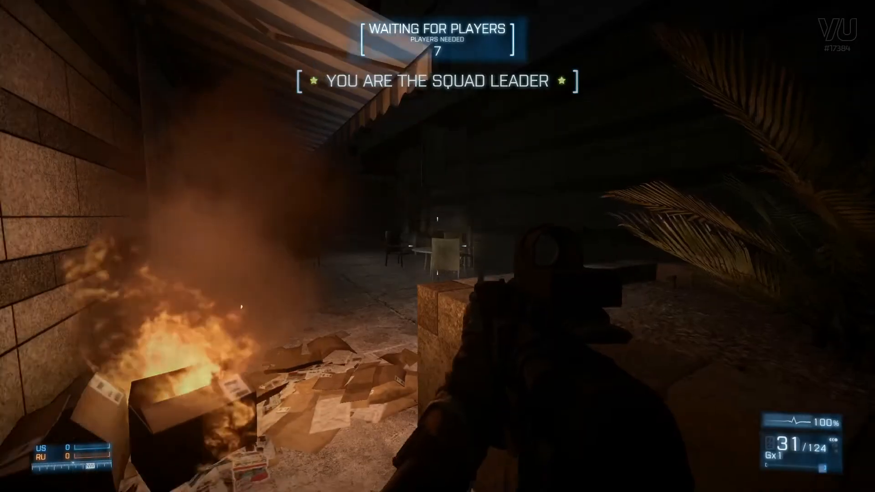
mouse_move(438, 246)
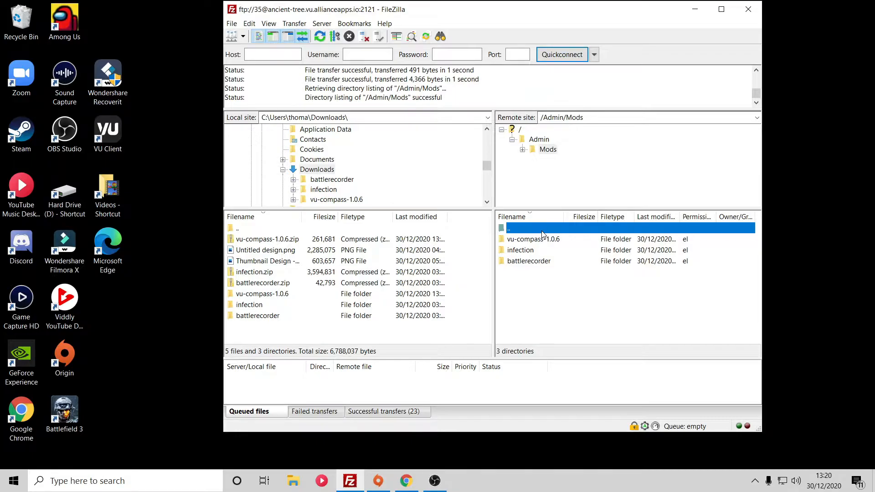
mouse_move(548, 266)
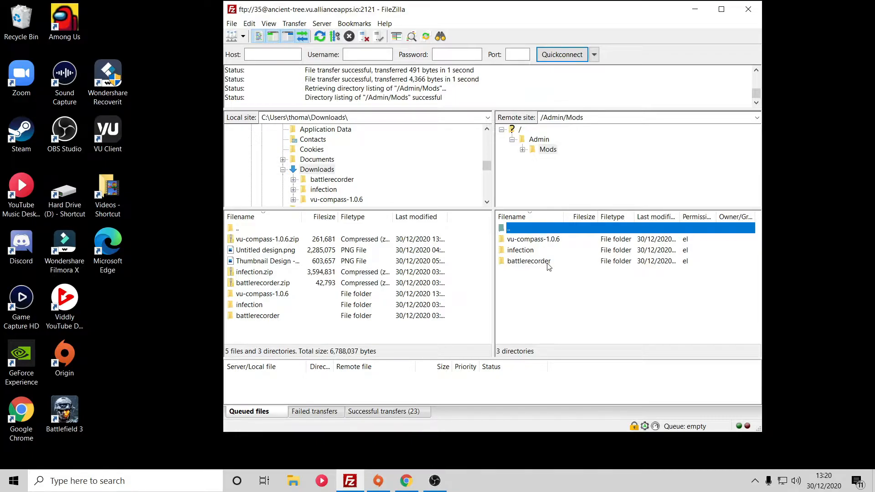
mouse_move(526, 230)
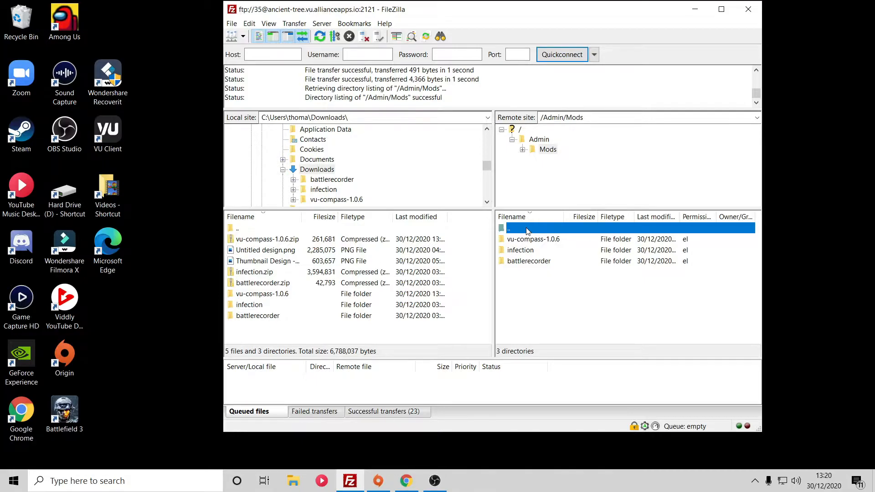
View /Admin/ModList.txt to confirm battlerecorder and infection are listed.
double_click(514, 228)
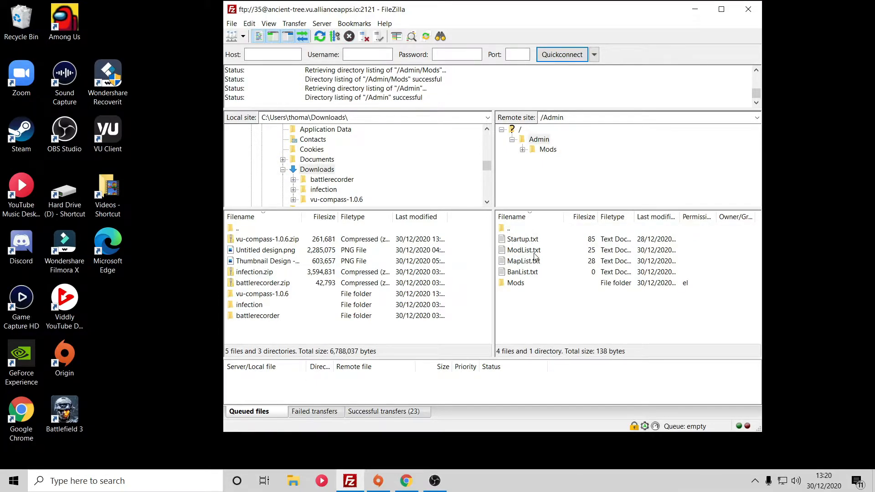
right_click(523, 249)
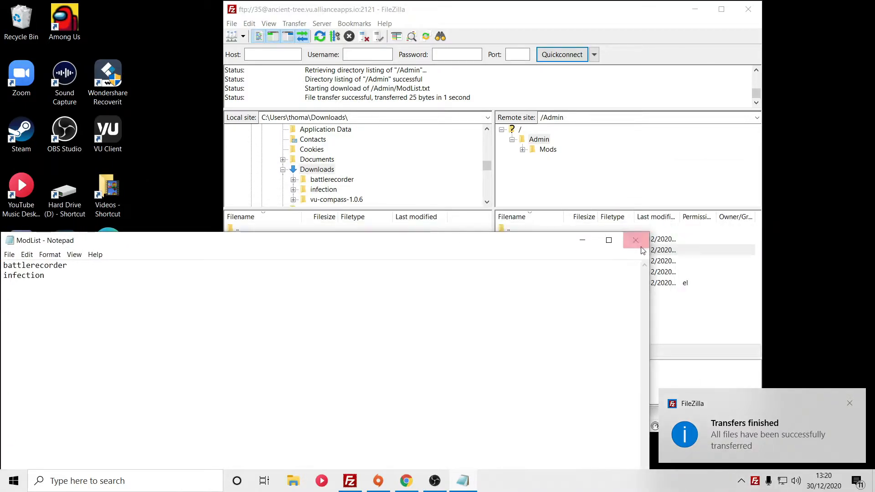
click(635, 240)
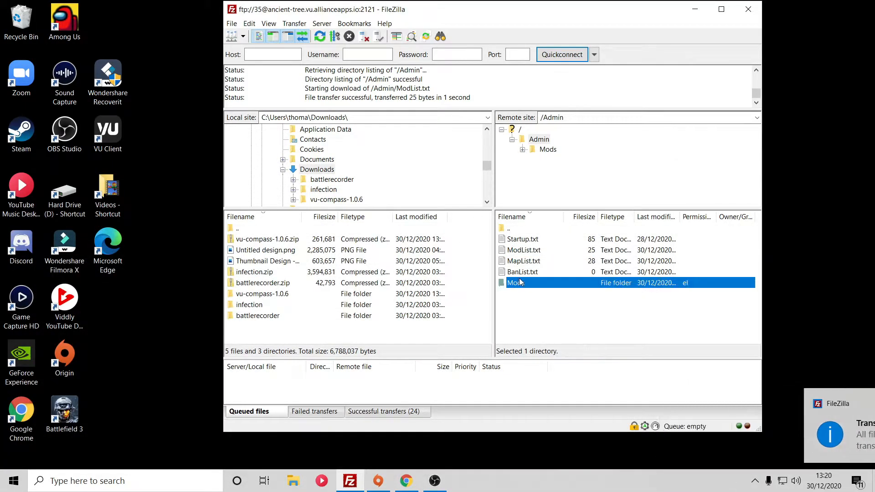
double_click(514, 283)
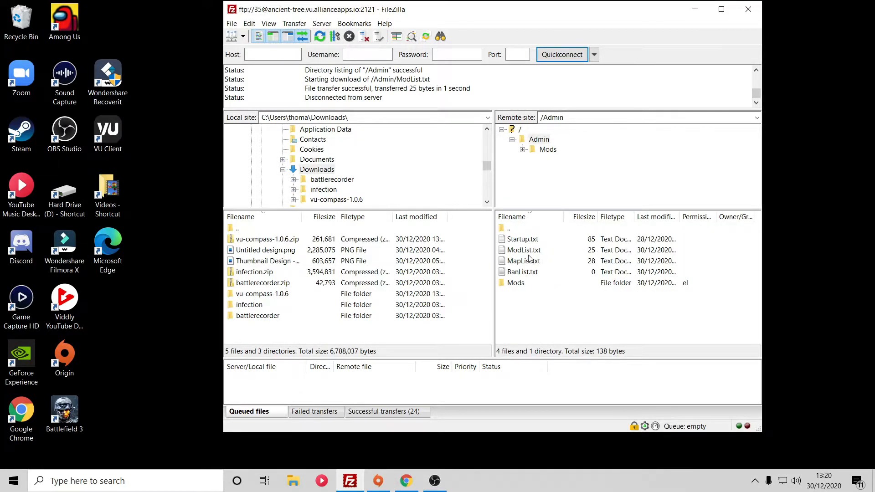
right_click(523, 249)
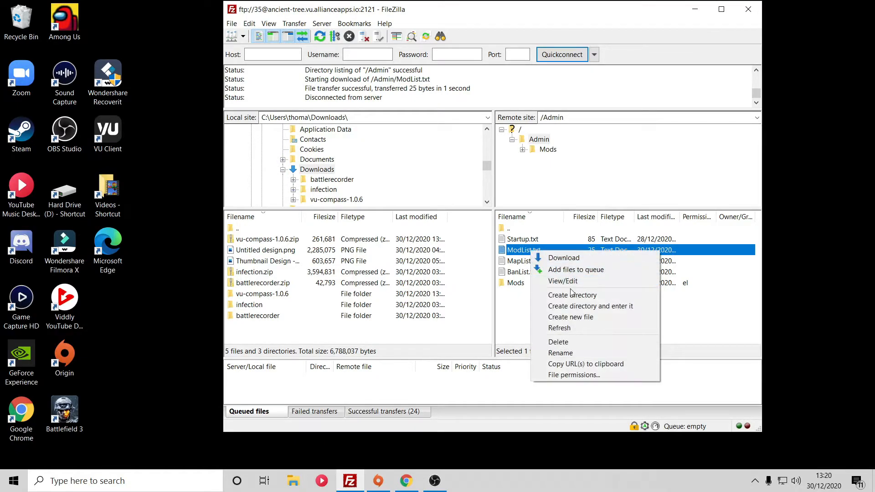
mouse_move(563, 281)
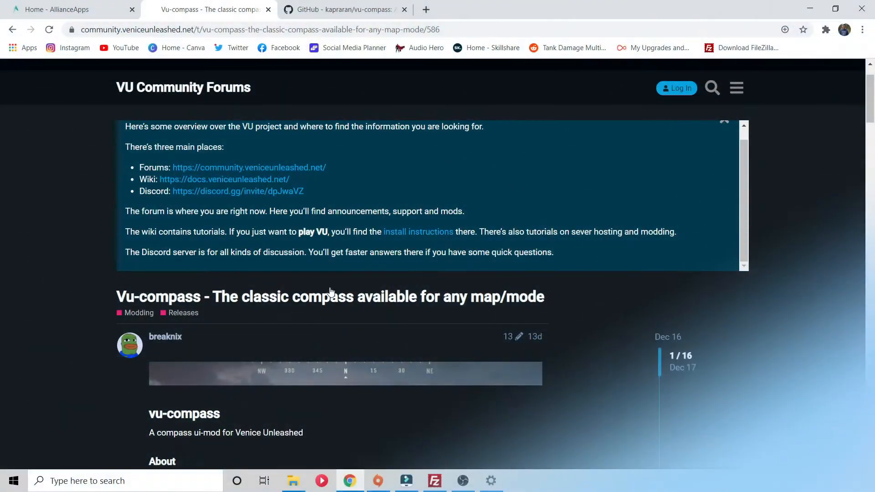
Read the vu-compass Config section noting the ext/client/config.lua path.
scroll(down, 3)
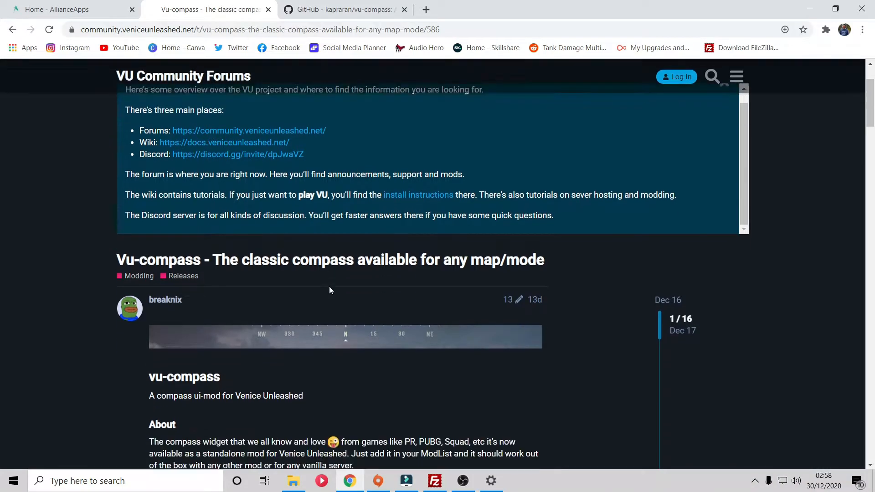
scroll(down, 3)
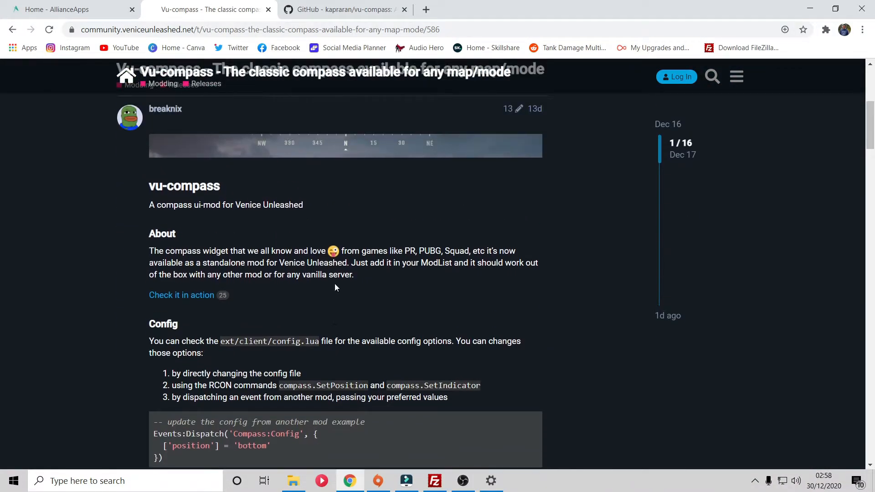
scroll(down, 3)
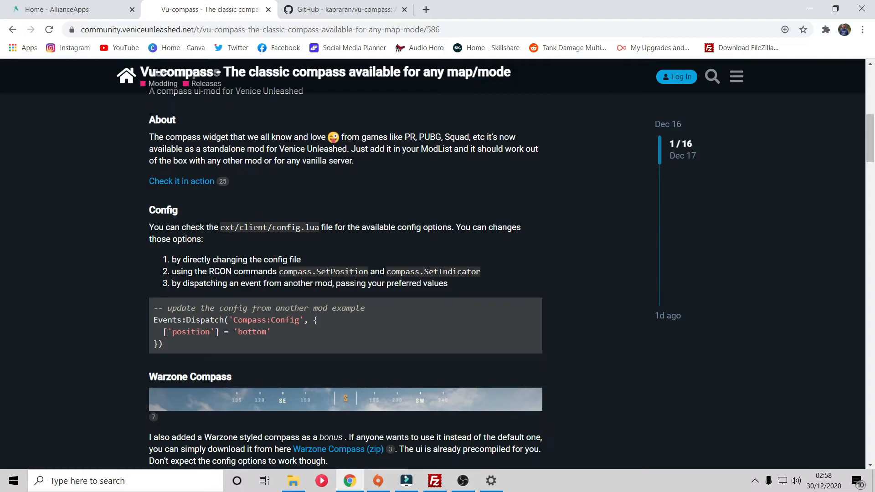
mouse_move(382, 298)
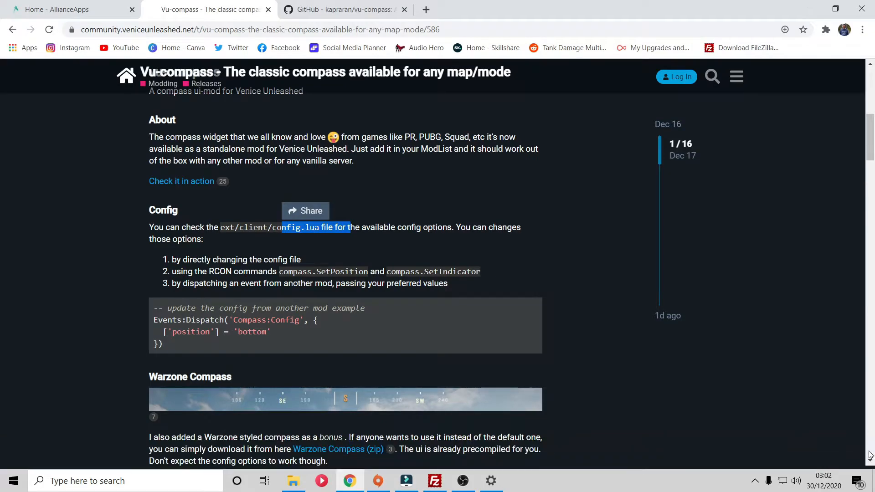
mouse_move(408, 262)
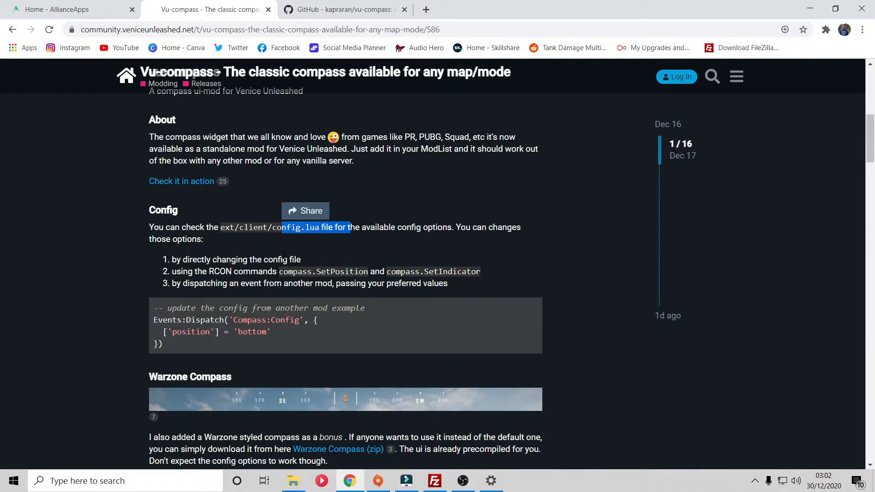
mouse_move(272, 242)
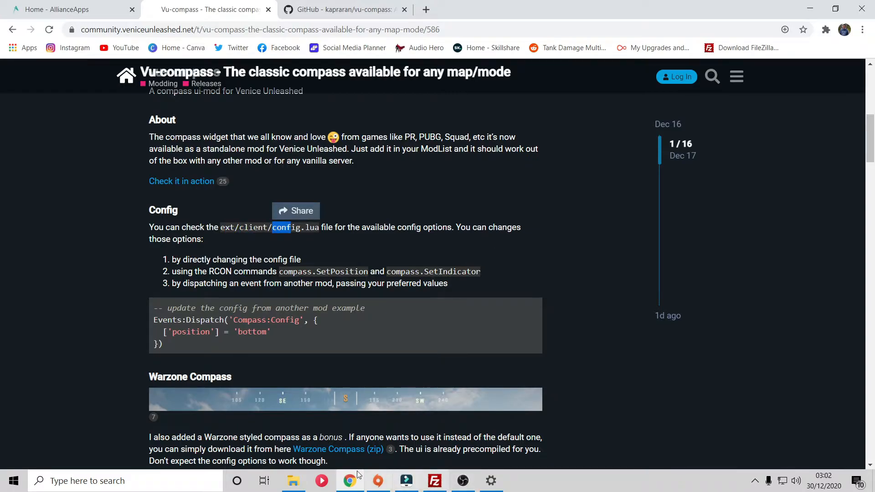
click(435, 480)
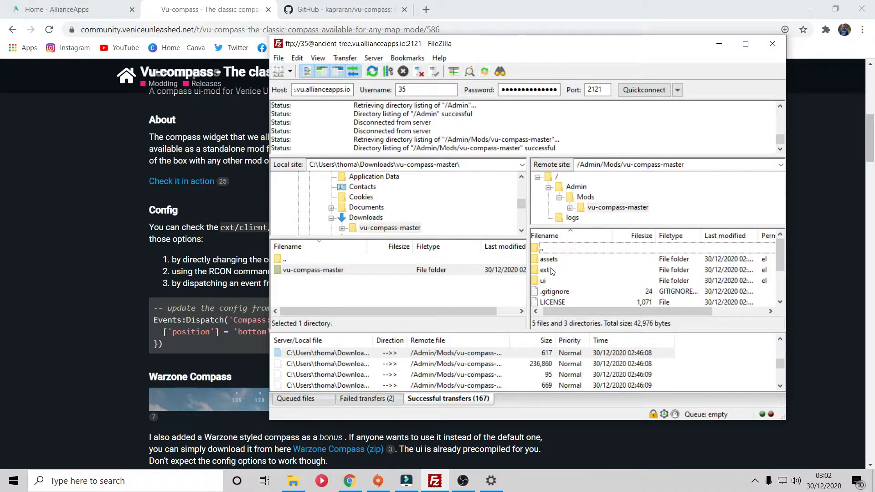
Open the server's vu-compass ext/client/config.lua in Notepad.
double_click(544, 270)
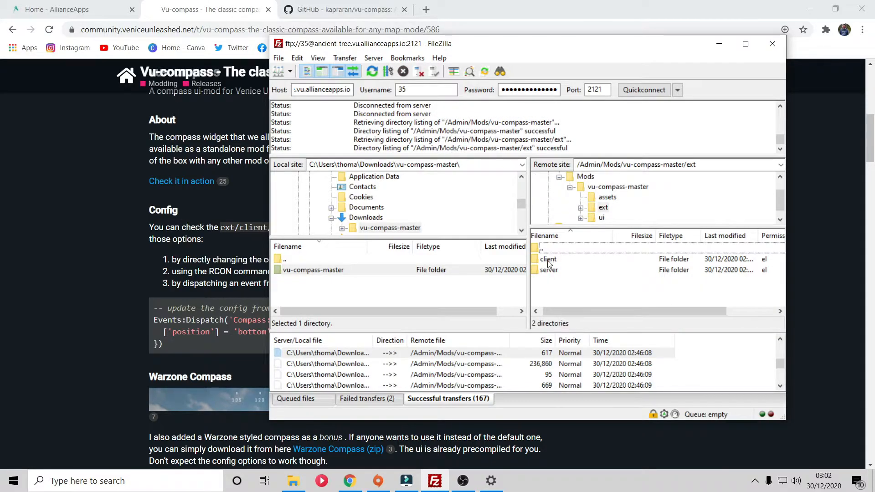
double_click(548, 259)
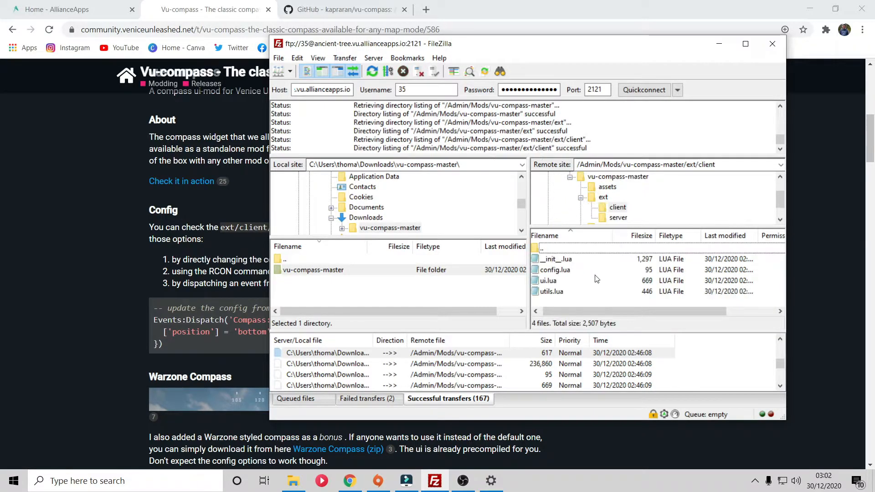
right_click(554, 269)
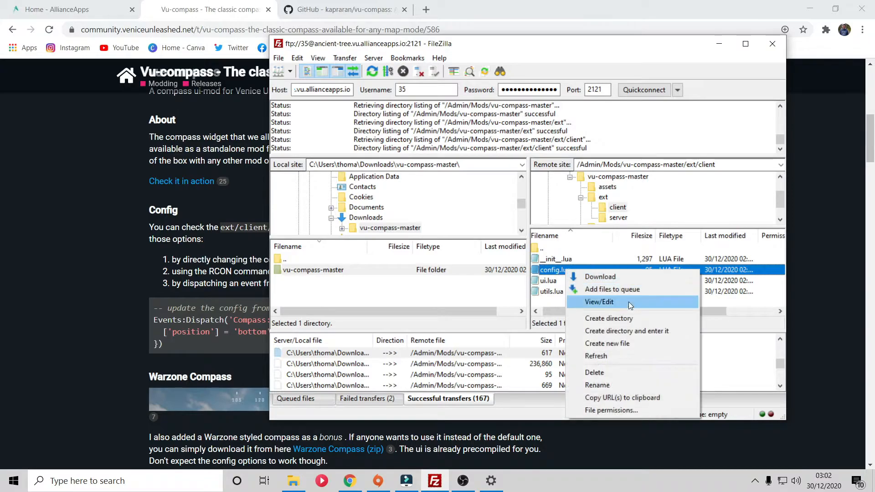
click(599, 301)
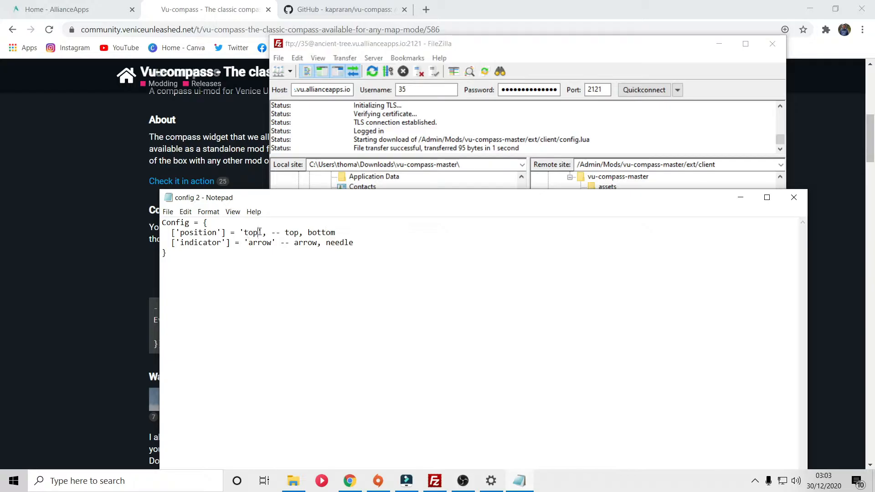
Change the compass position value in config.lua from top to bottom.
text(bottom)
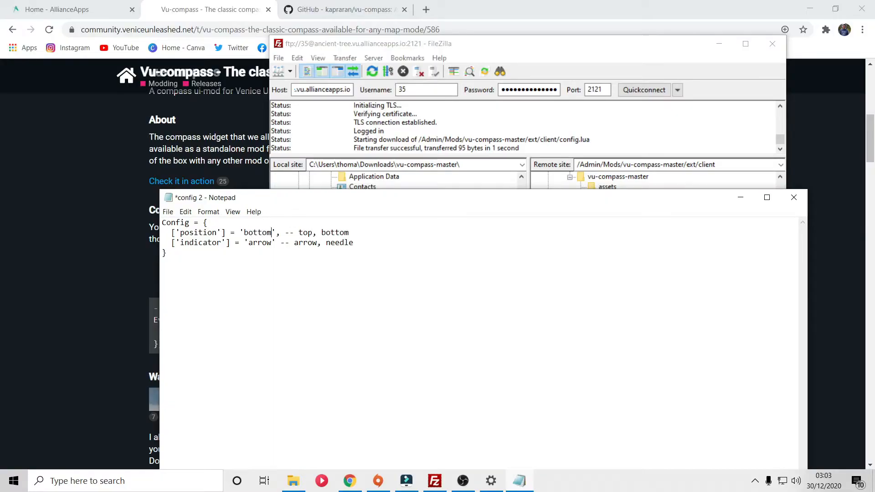
text(nee)
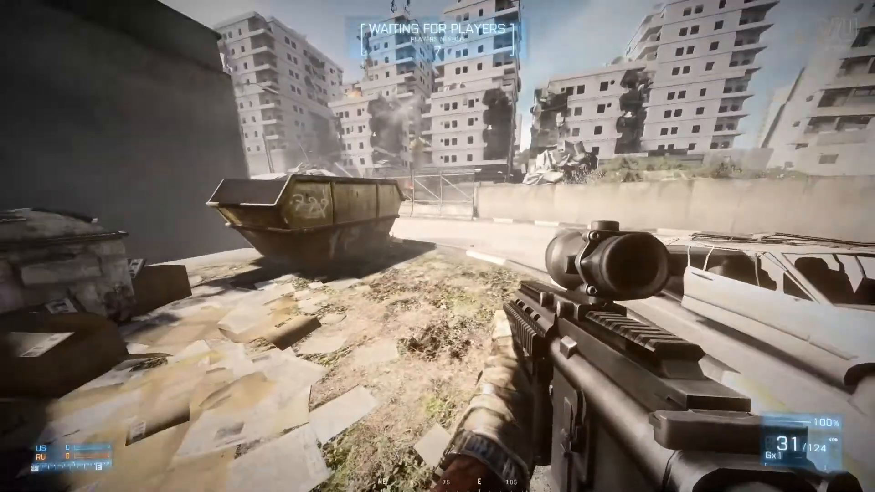
mouse_move(438, 246)
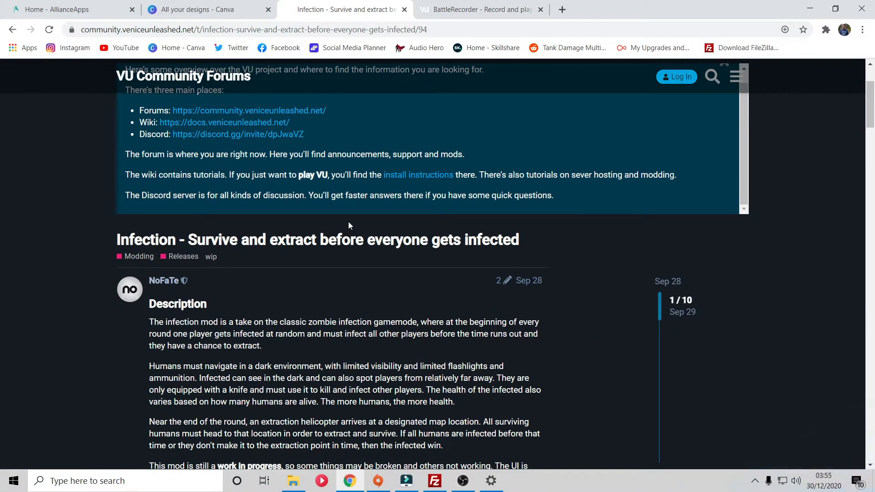
Scroll the Infection thread to its Download section and download infection.zip.
scroll(down, 3)
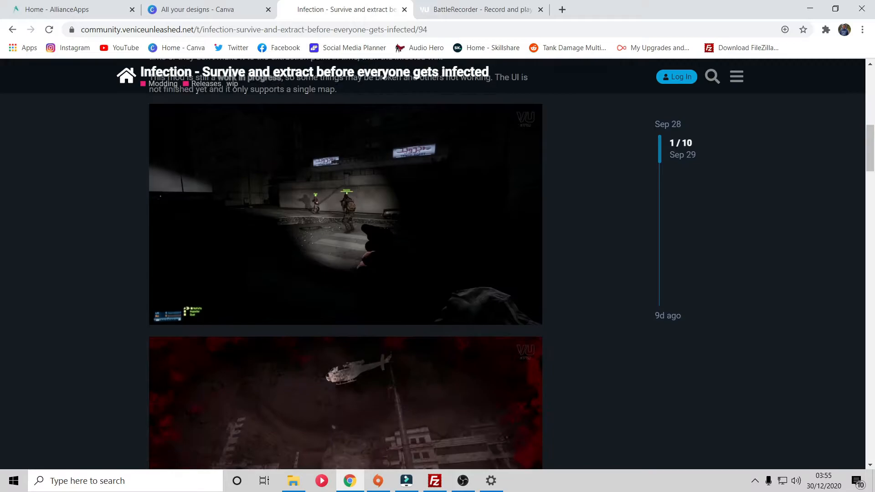
scroll(down, 3)
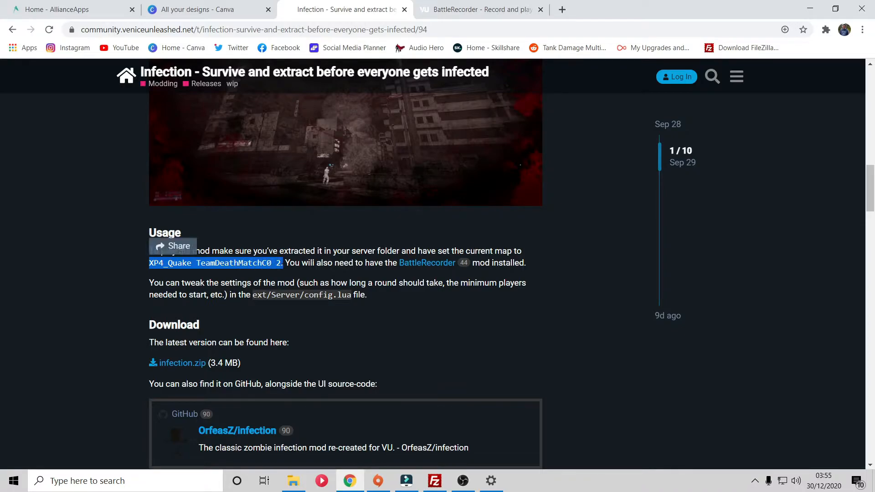
scroll(down, 3)
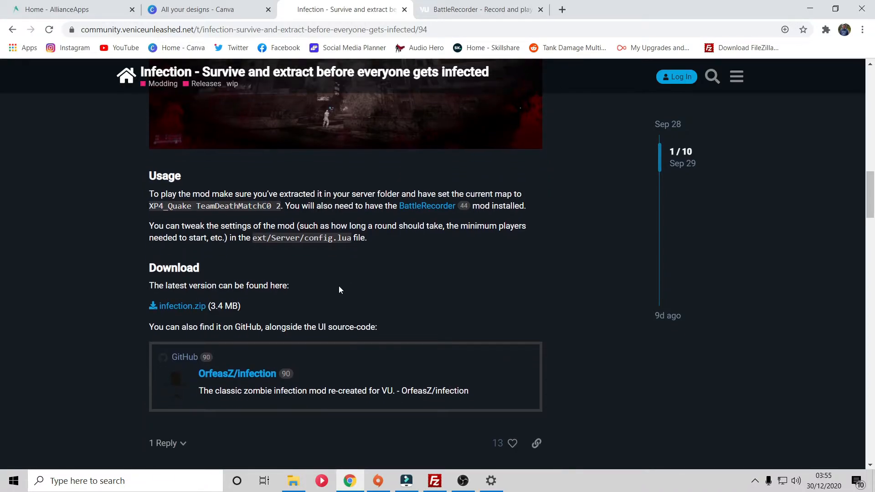
mouse_move(351, 286)
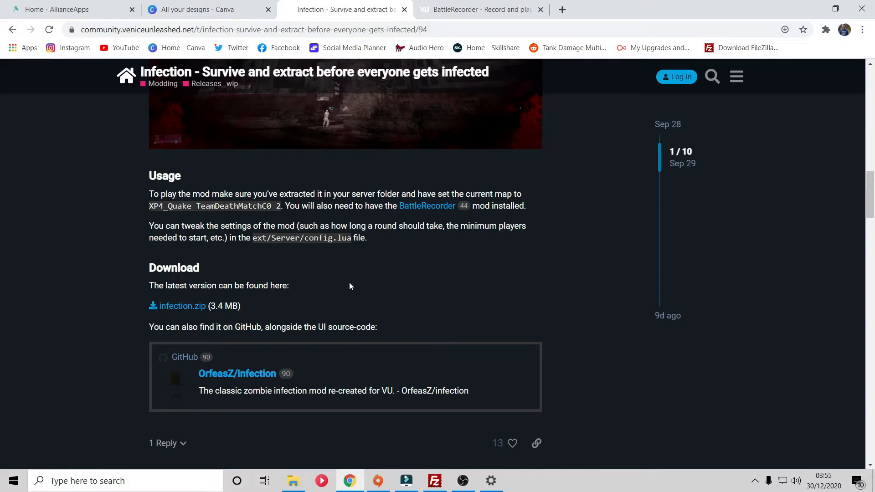
mouse_move(263, 346)
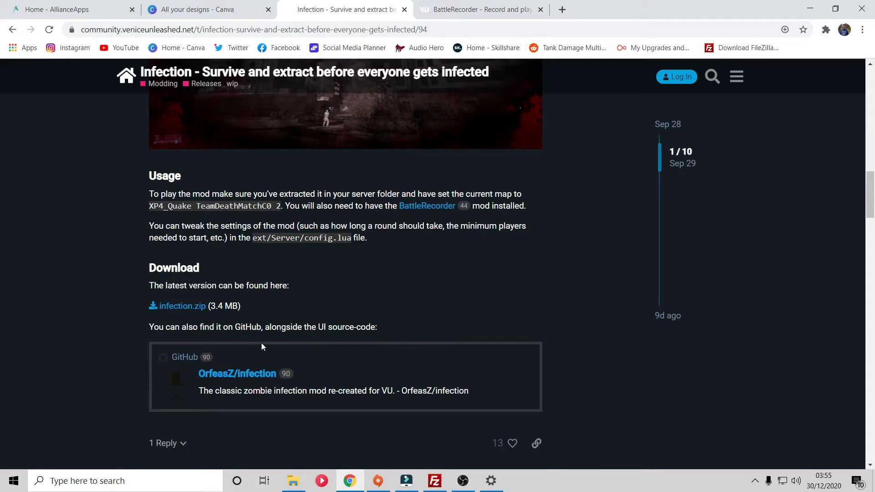
mouse_move(284, 341)
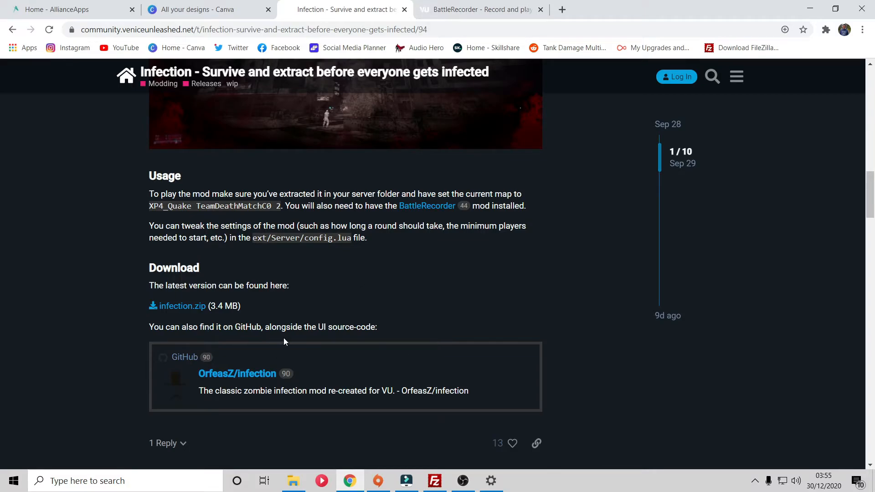
mouse_move(293, 338)
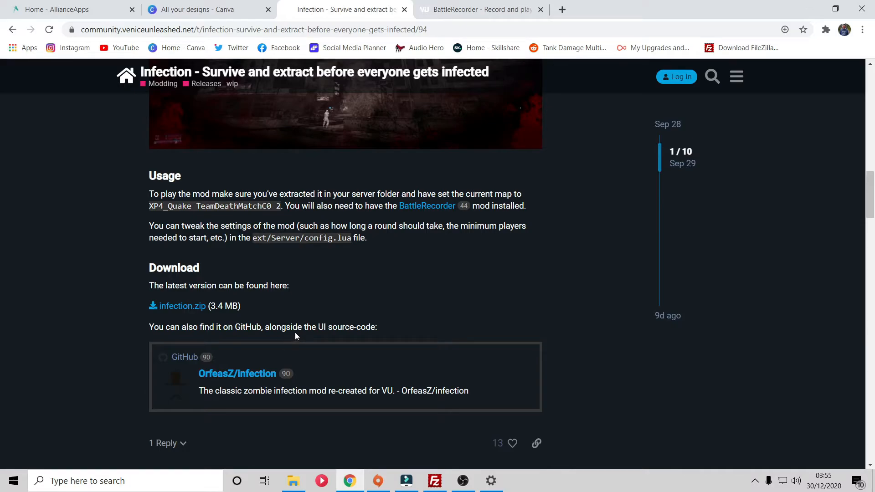
mouse_move(305, 337)
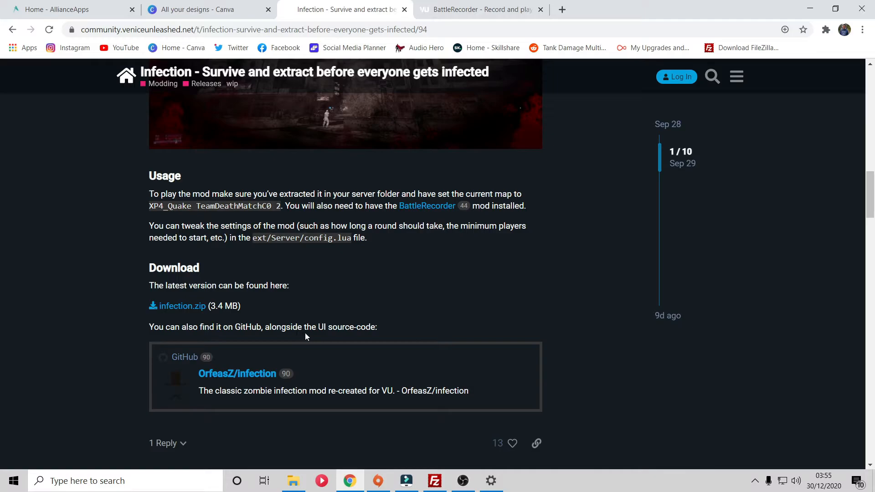
mouse_move(424, 311)
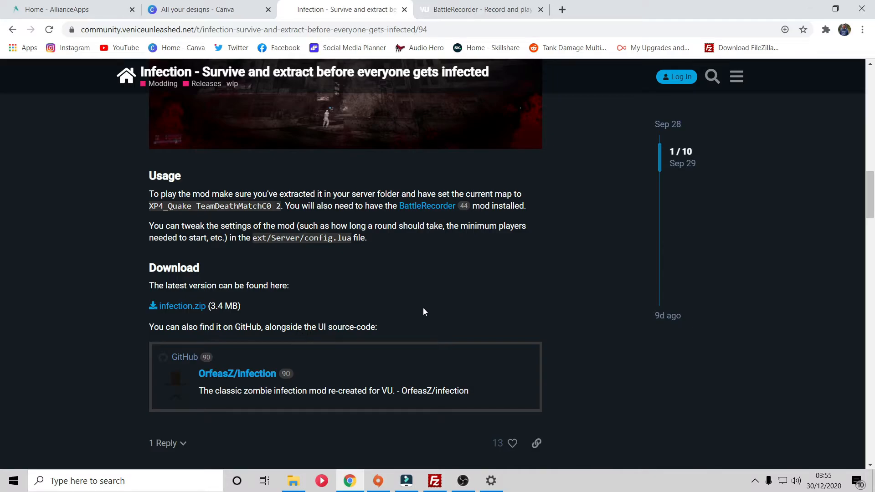
mouse_move(434, 303)
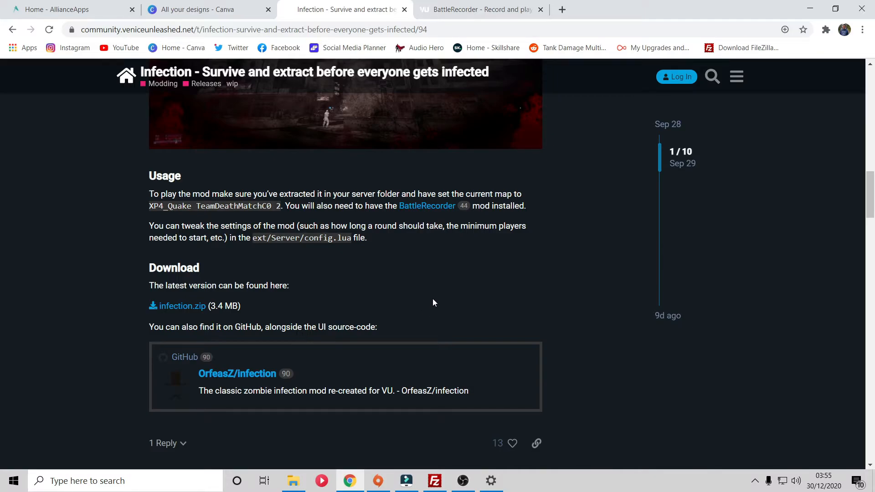
mouse_move(433, 299)
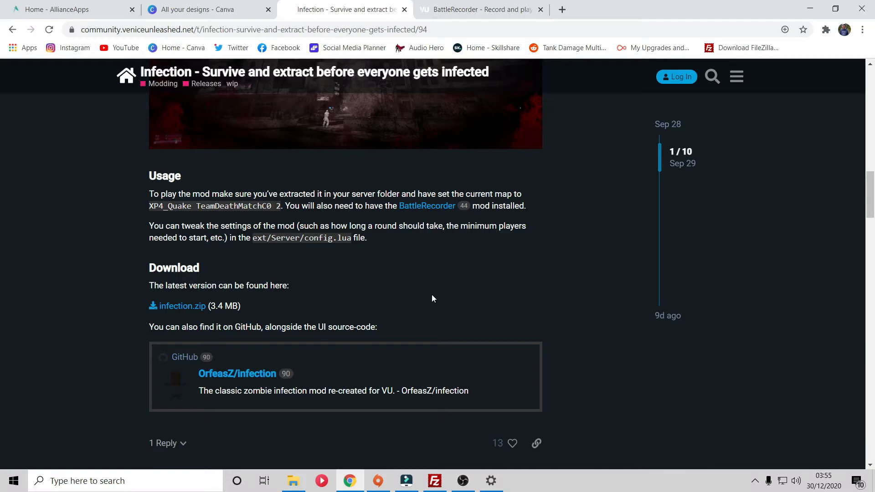
mouse_move(180, 317)
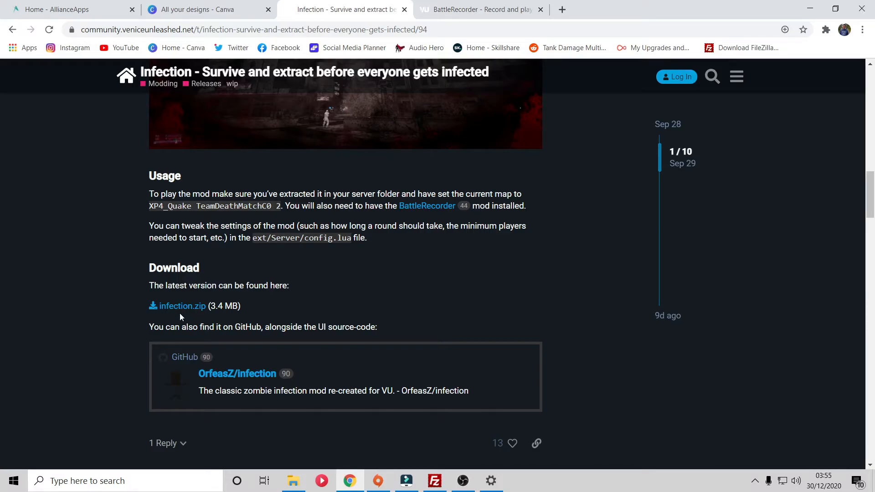
click(182, 306)
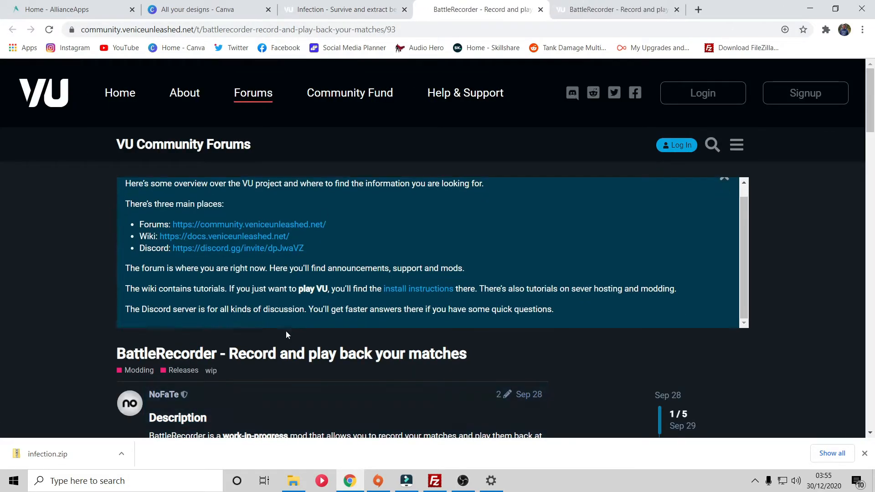
Download battlerecorder.zip from the BattleRecorder post and open its folder from the downloads bar.
scroll(down, 3)
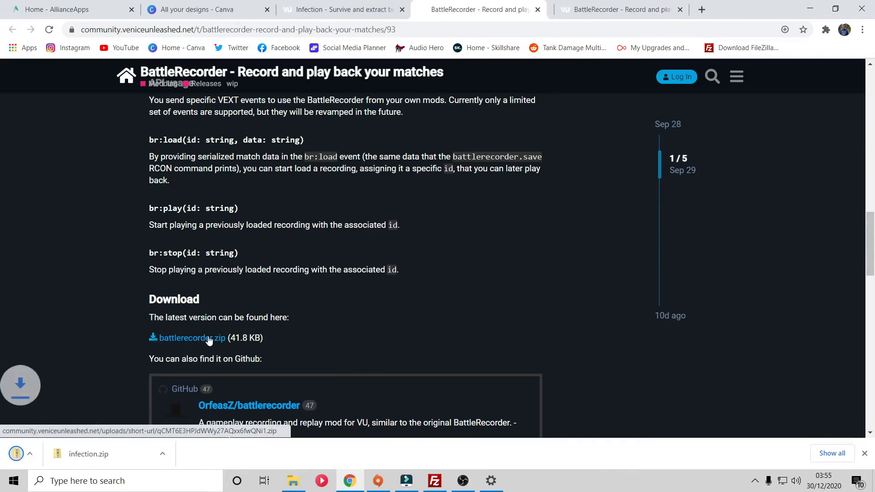
click(191, 338)
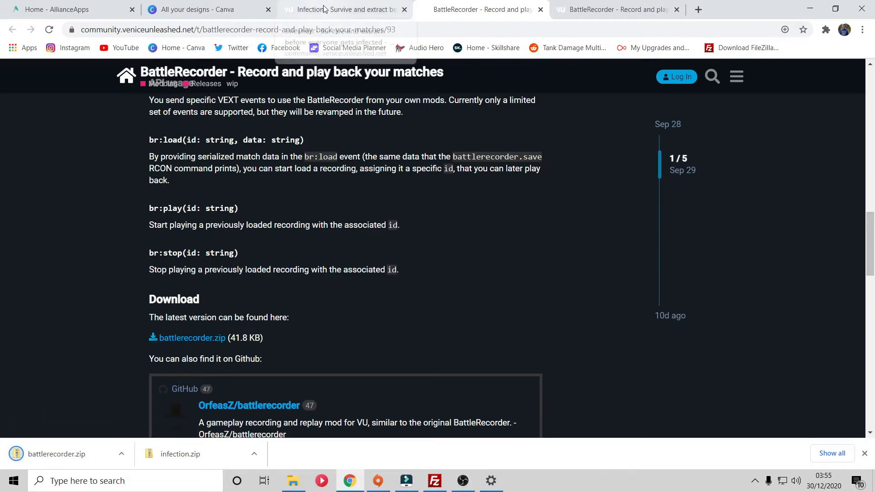
mouse_move(341, 9)
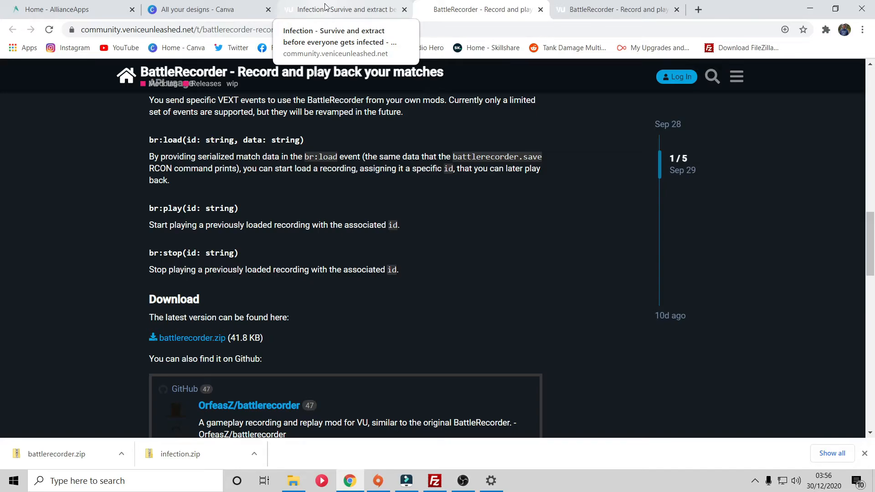
mouse_move(342, 8)
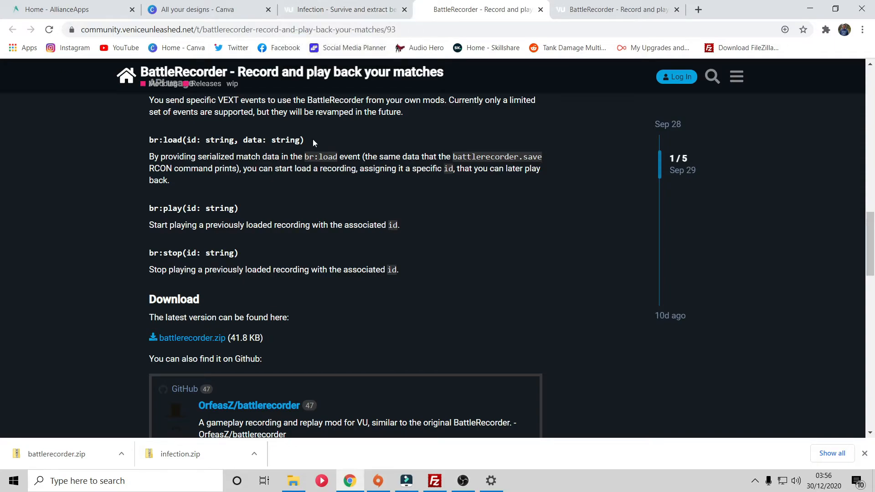
click(293, 481)
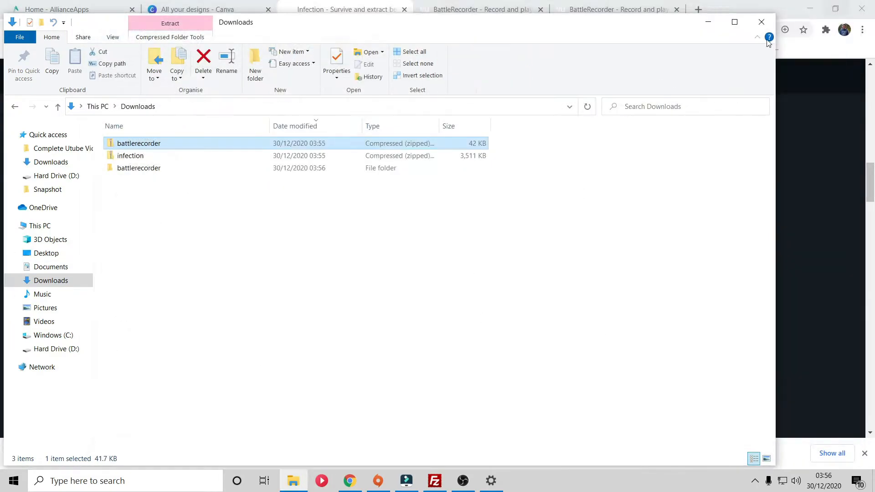
Check the extracted infection folder's contents in Downloads, then return to FileZilla.
double_click(130, 155)
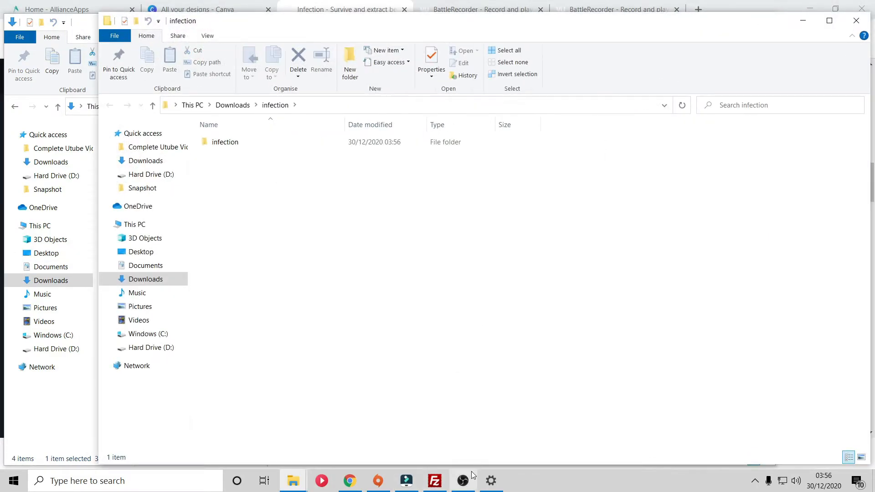
click(435, 481)
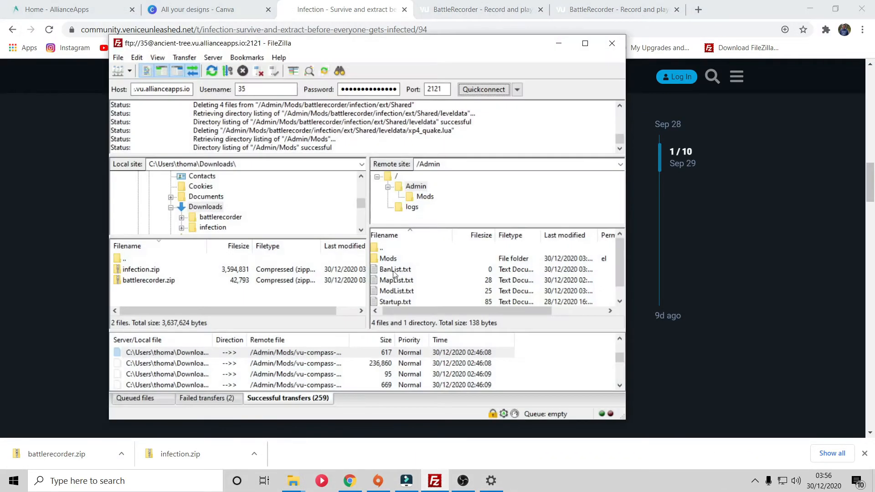
Refresh the local Downloads pane and open the server's /Admin/Mods folder.
click(125, 258)
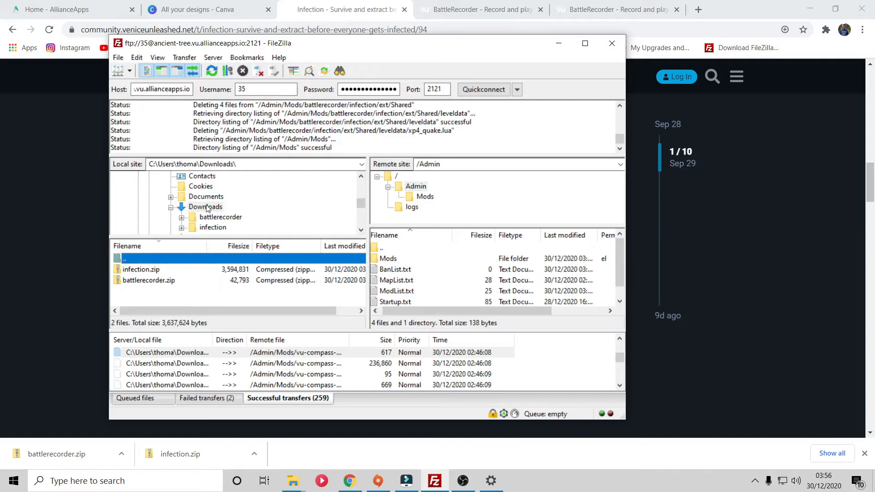
click(205, 207)
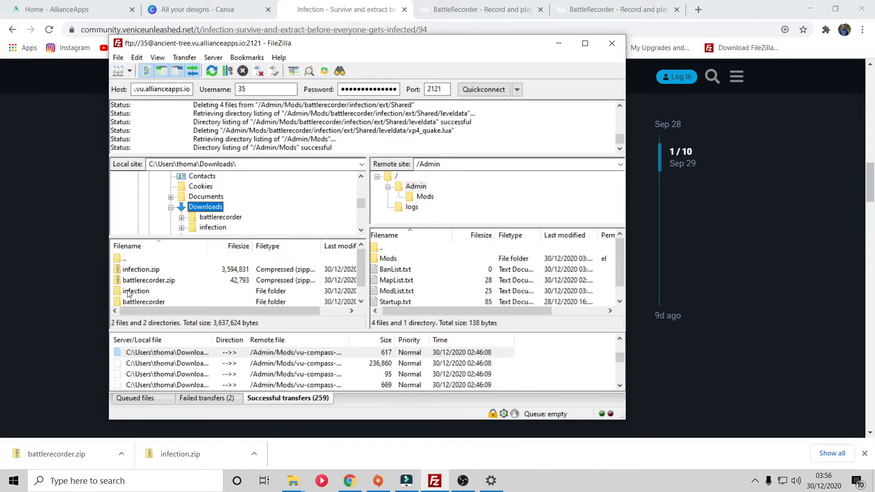
double_click(136, 291)
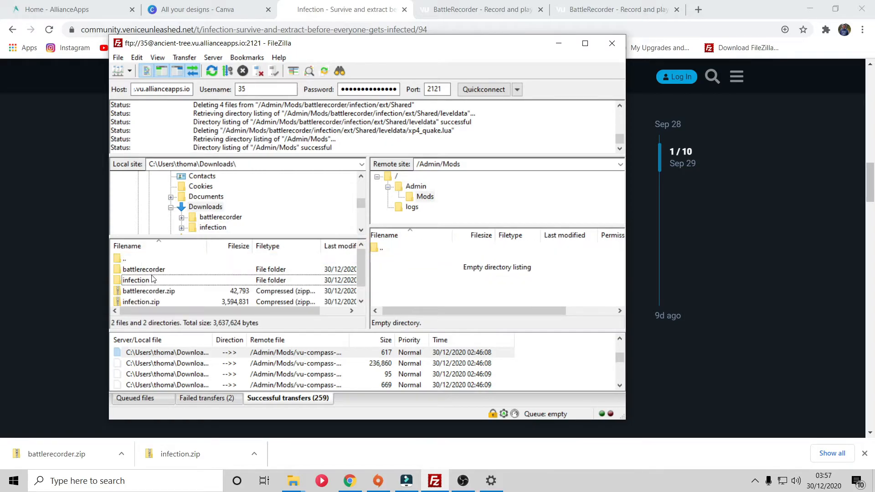
Upload the battlerecorder folder to Mods and open the local infection folder.
double_click(143, 269)
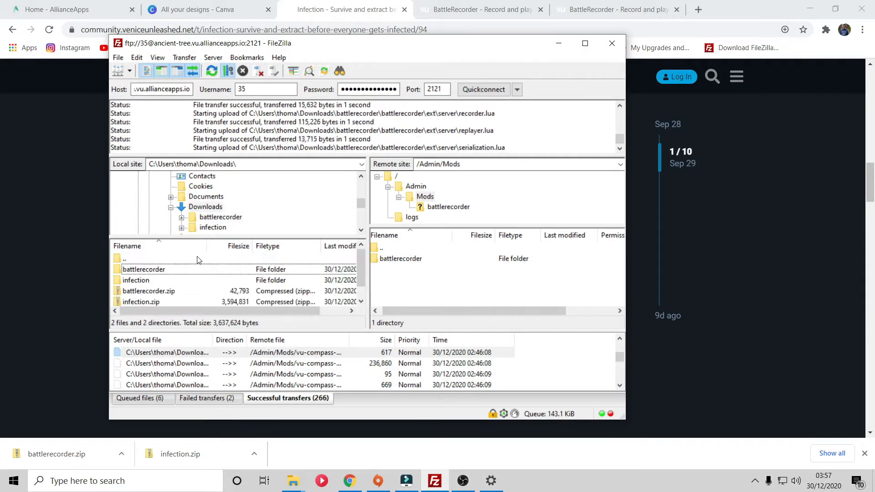
click(136, 280)
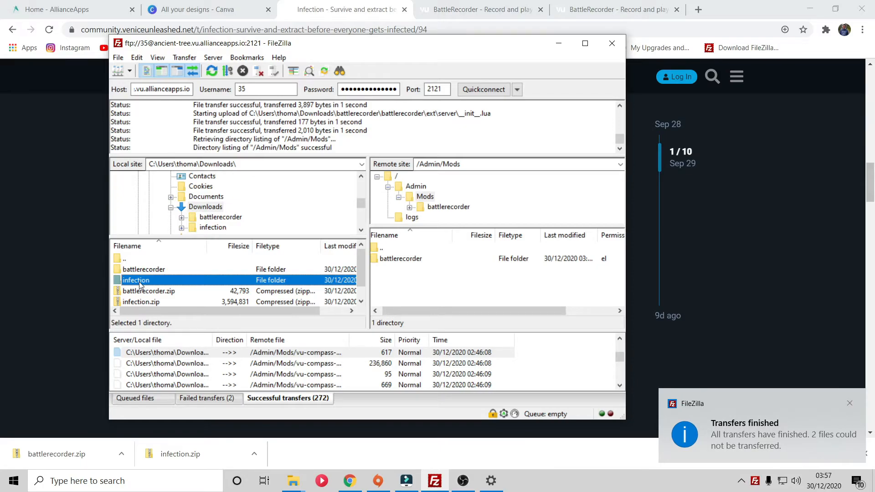
double_click(136, 279)
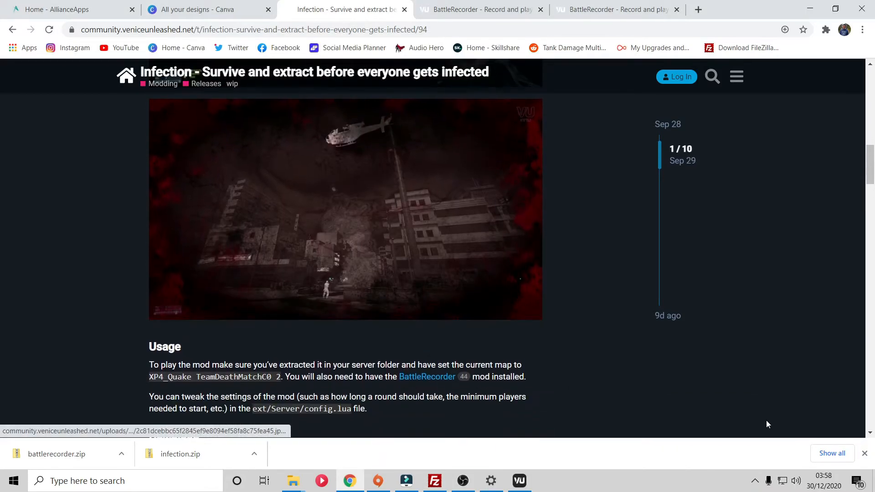
Select the map name XP4_Quake TeamDeathMatchC0 2 and bookmark the Infection page.
scroll(down, 3)
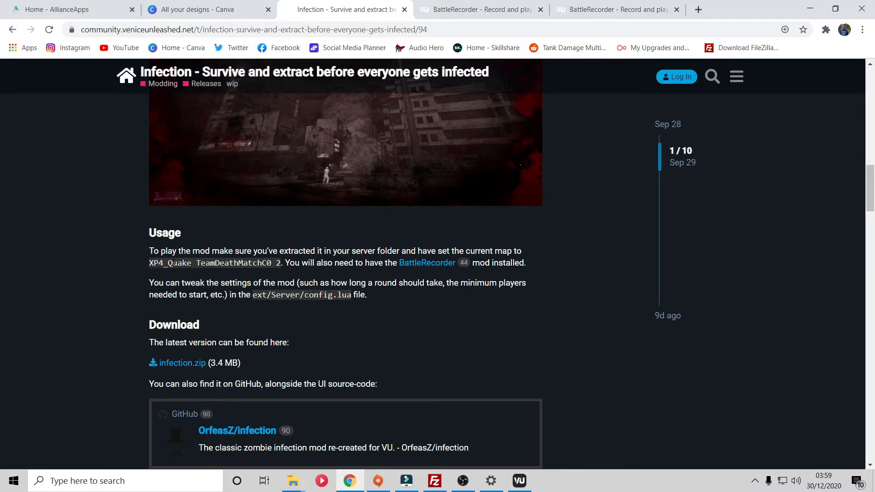
double_click(156, 263)
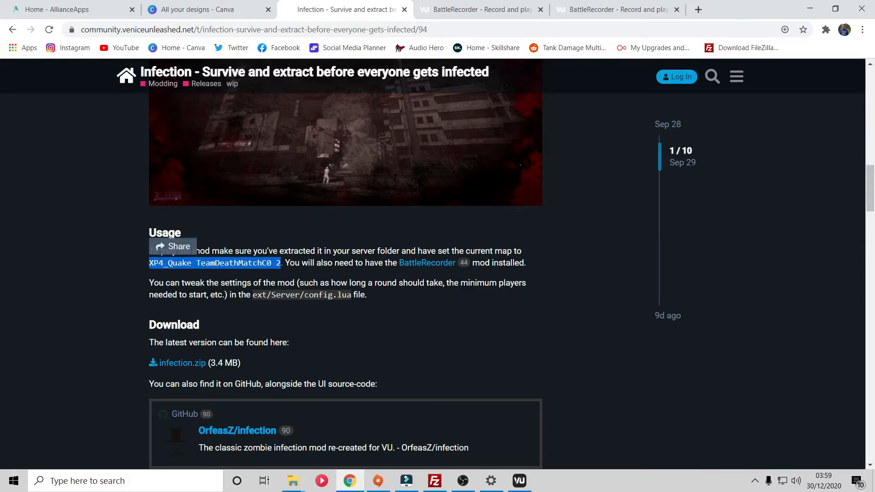
click(803, 30)
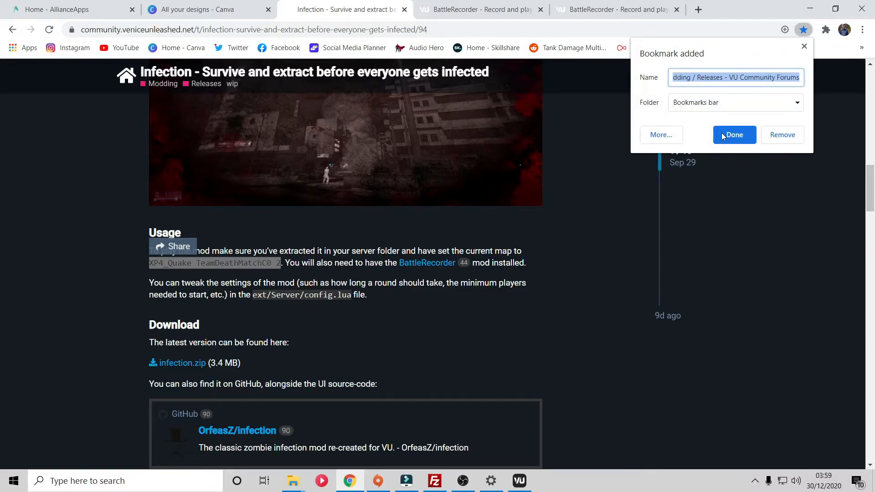
click(734, 135)
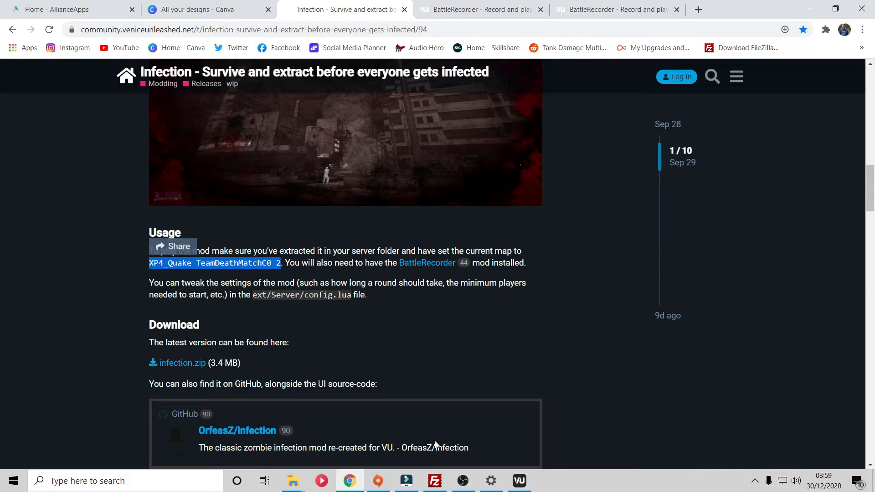
mouse_move(350, 481)
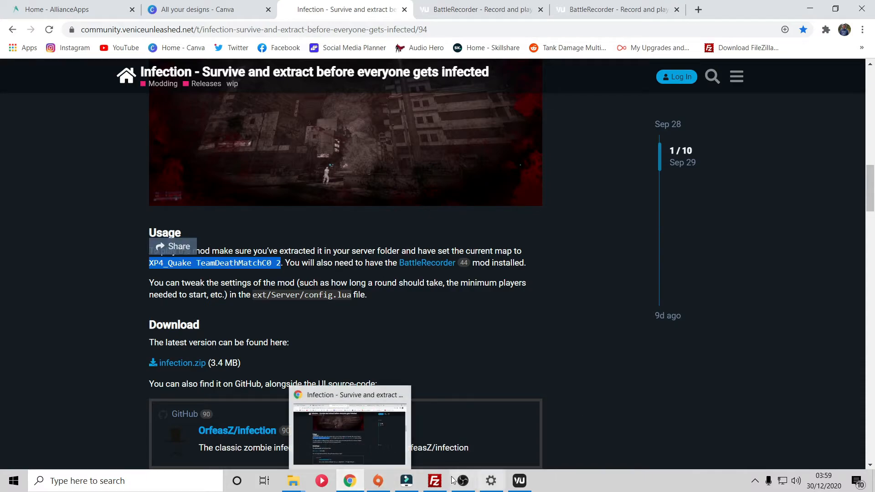
click(434, 481)
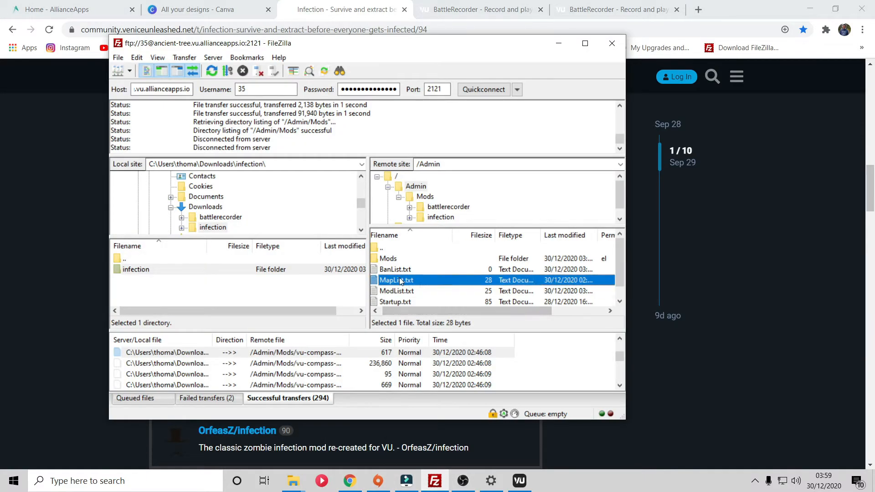
Edit ModList.txt to add battlerecorder and infection, then confirm the server restart.
double_click(396, 279)
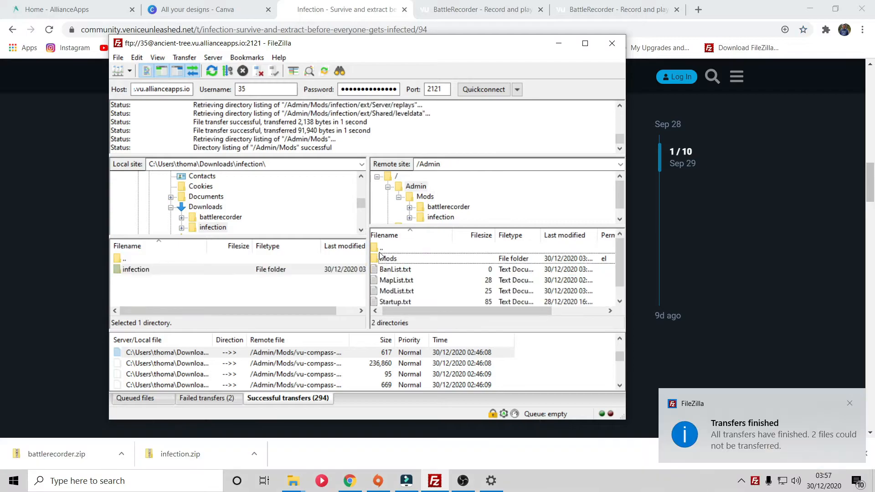
right_click(395, 291)
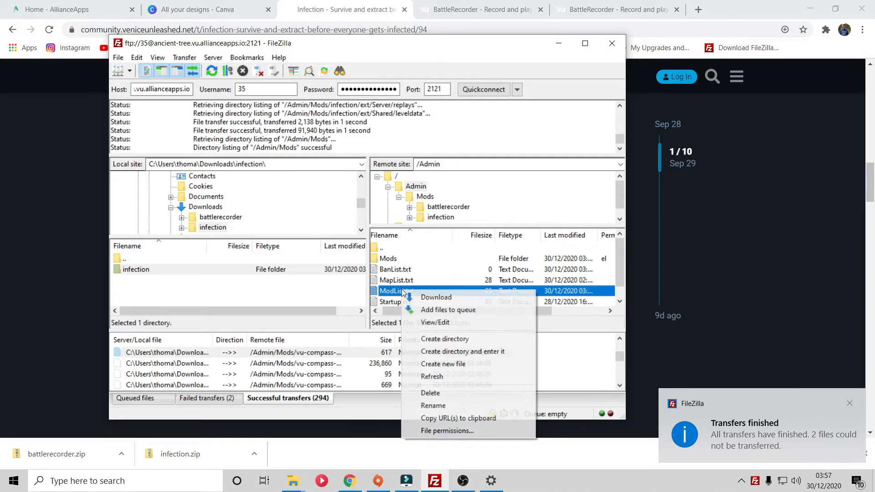
click(435, 323)
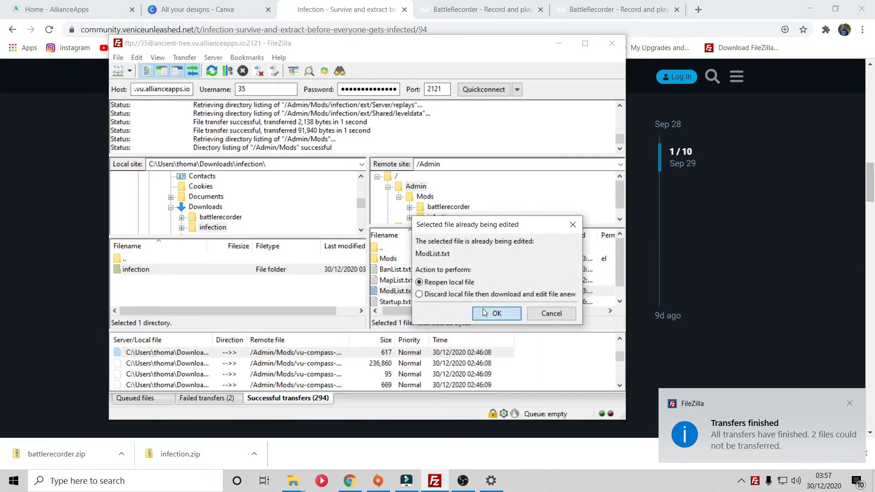
click(497, 314)
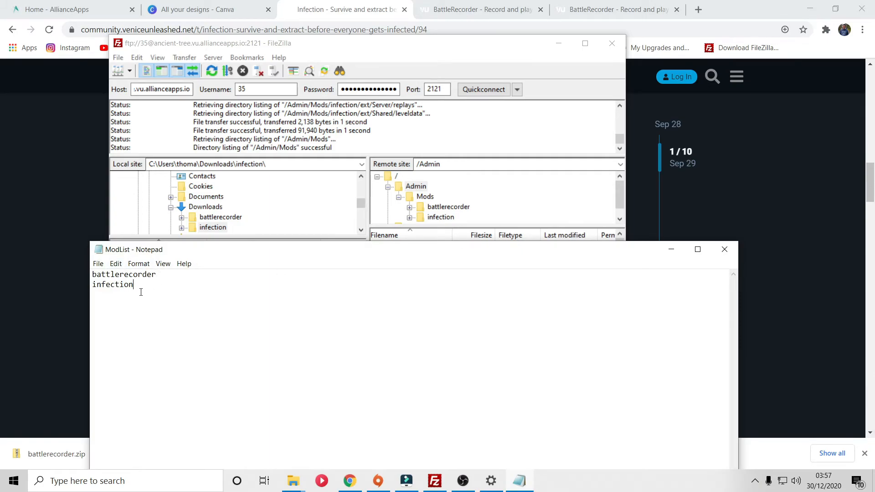
mouse_move(339, 267)
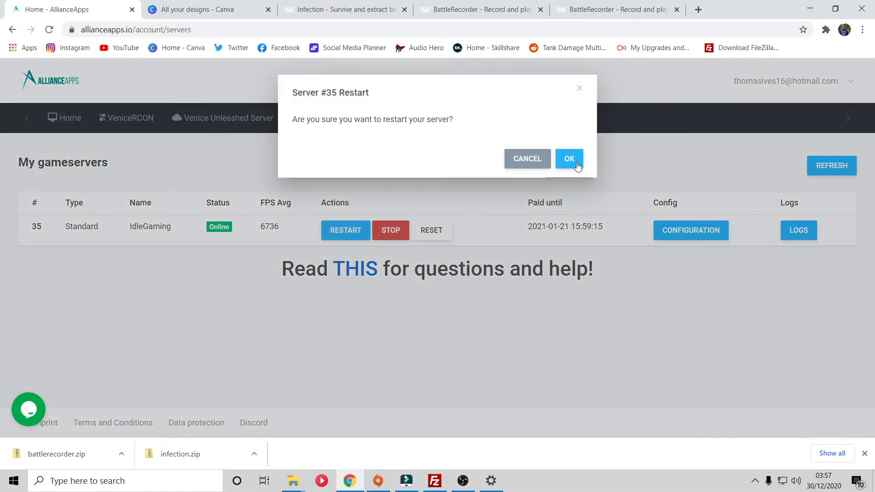
click(569, 159)
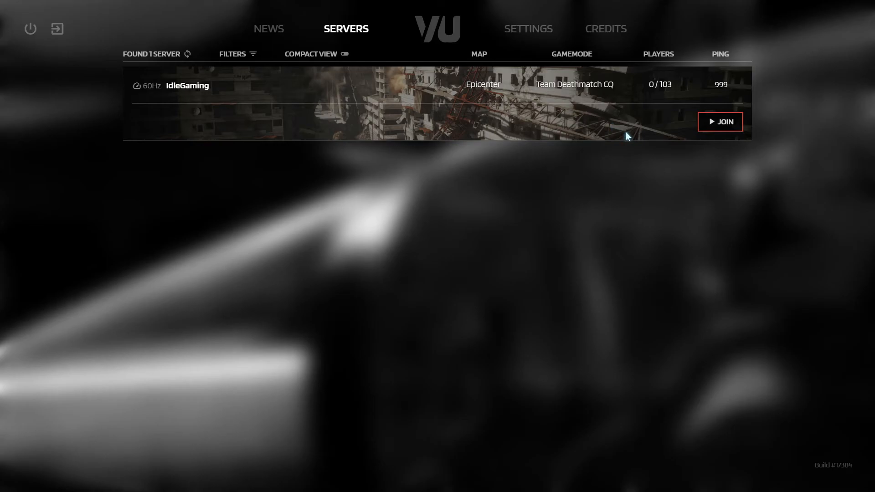
Join the IdleGaming server on Epicenter and whistle with Q as a hider.
click(720, 122)
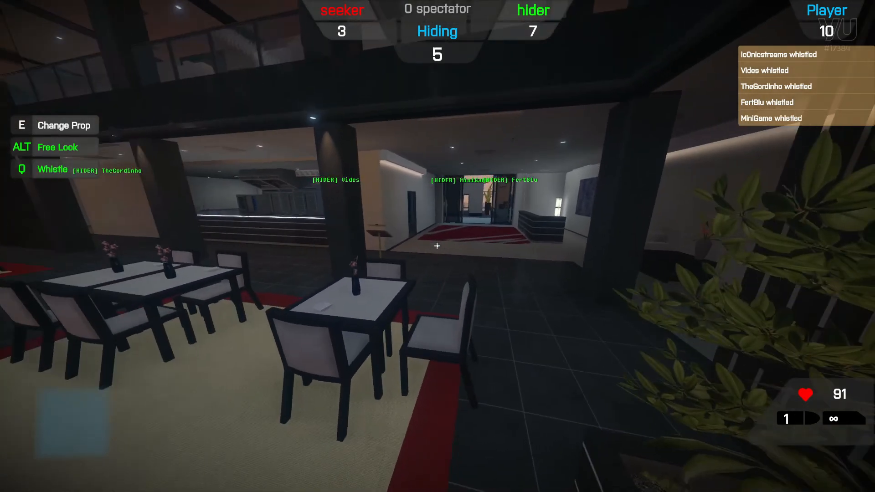
mouse_move(438, 245)
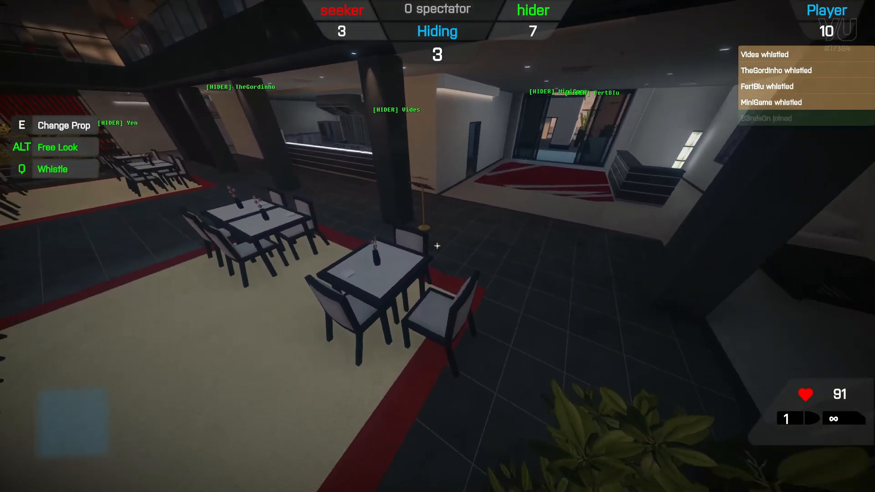
key(q)
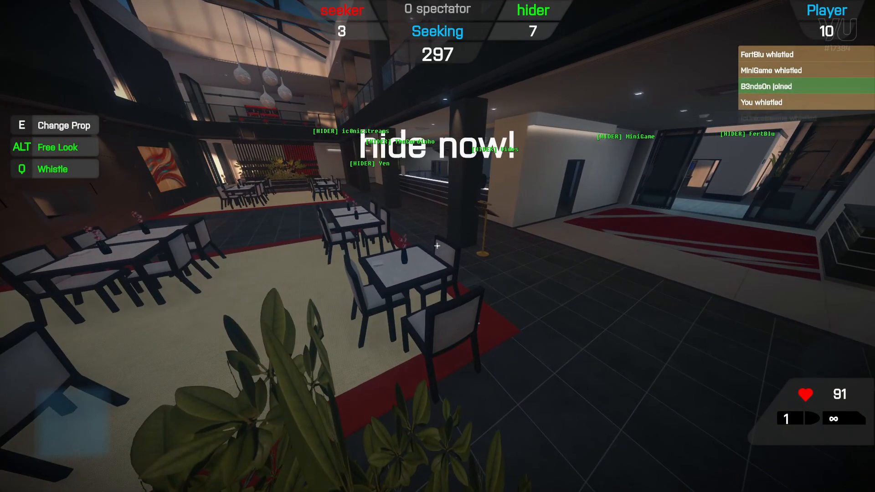
mouse_move(438, 246)
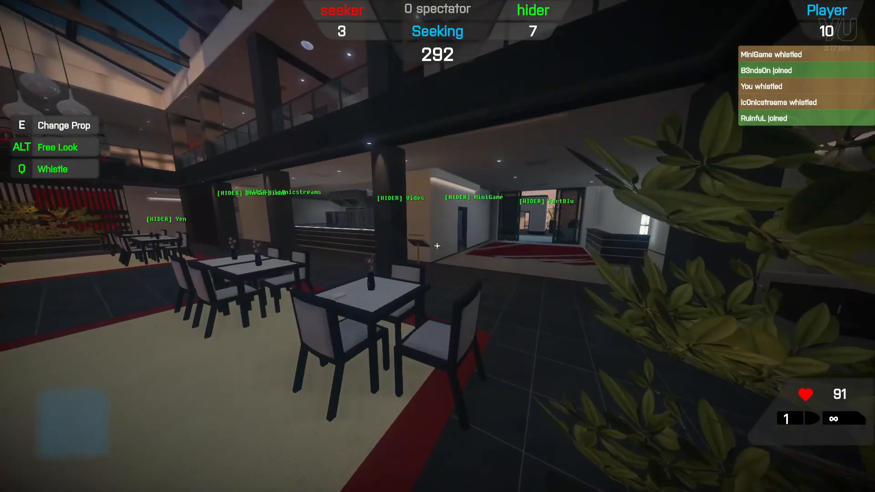
mouse_move(437, 246)
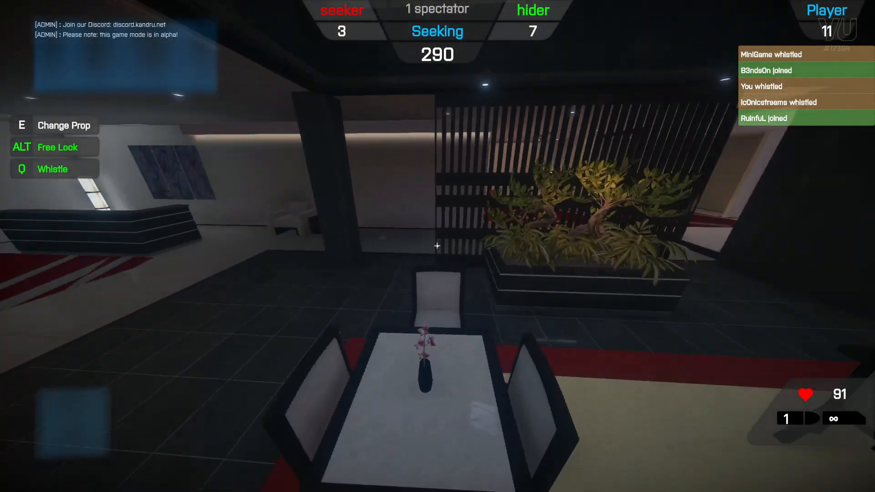